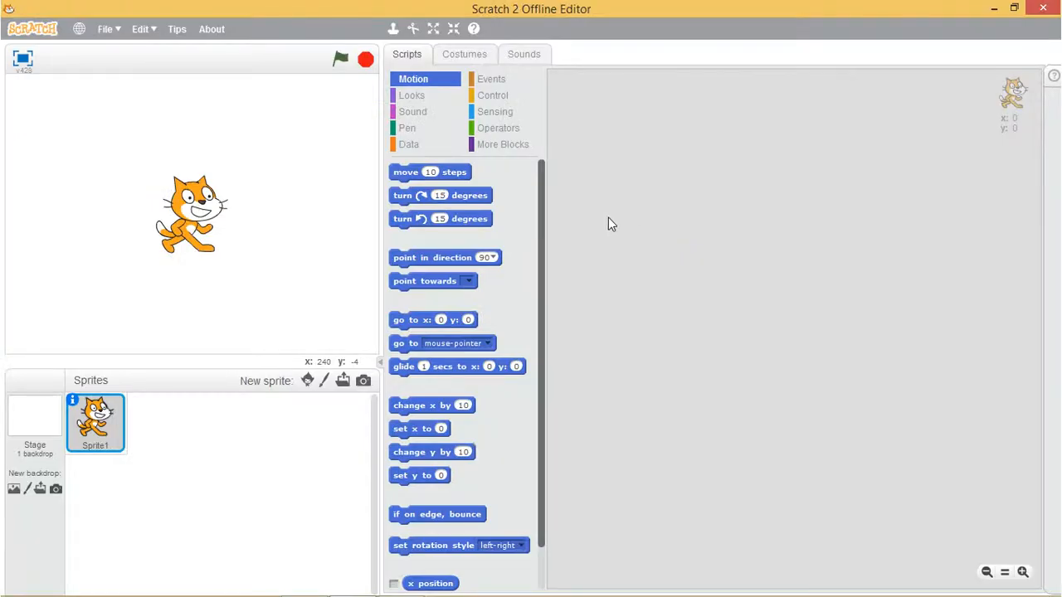
{"action": "mouse_move", "coordinate": [605, 230]}
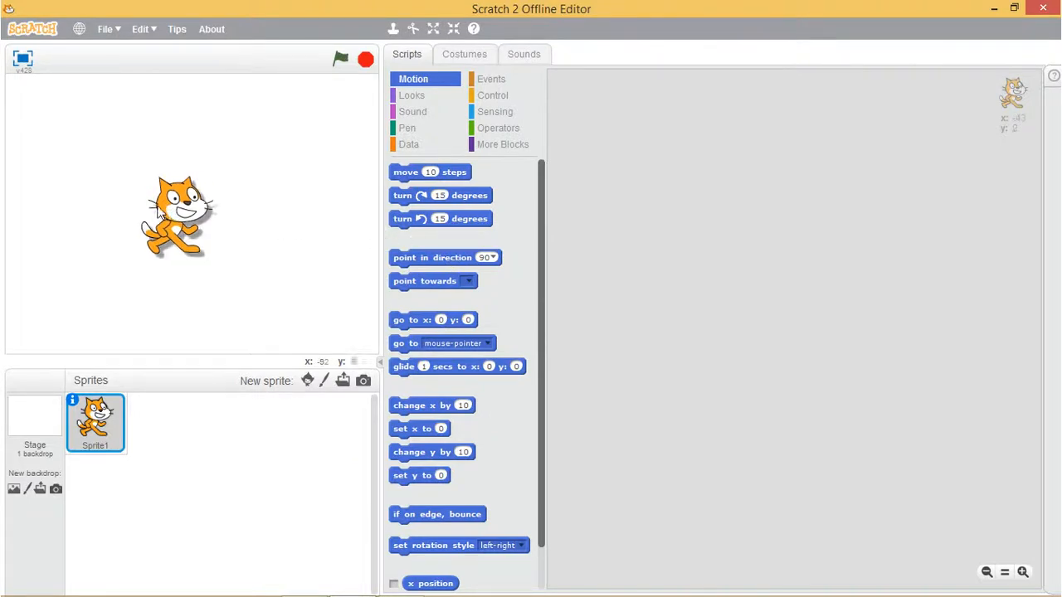
Step: Drag the cat to the stage's left edge, at x -180, y -7
{"action": "left_click_drag", "start_coordinate": [177, 216], "coordinate": [50, 216]}
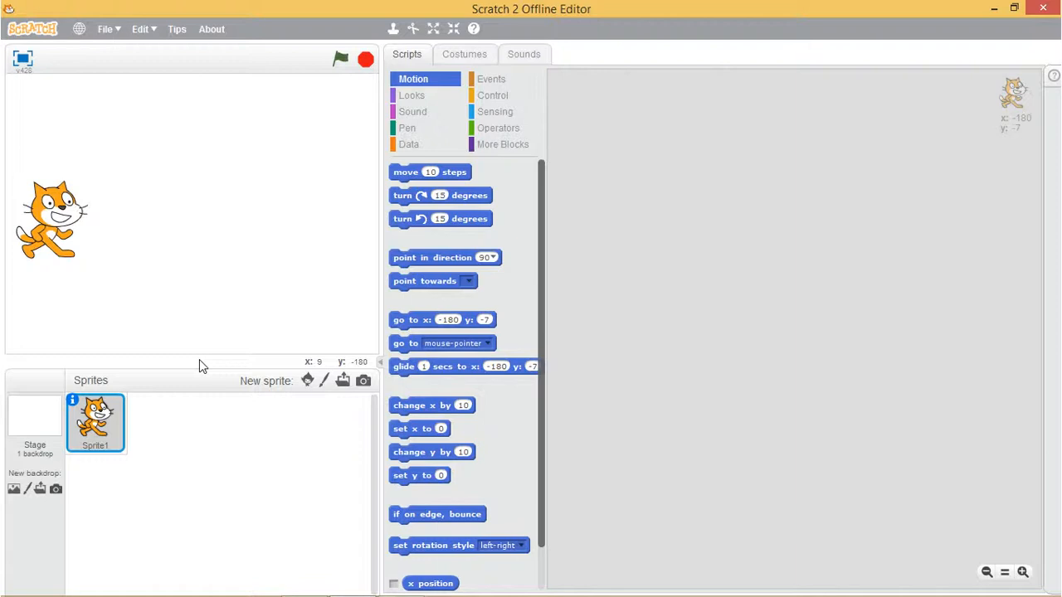
{"action": "mouse_move", "coordinate": [374, 197]}
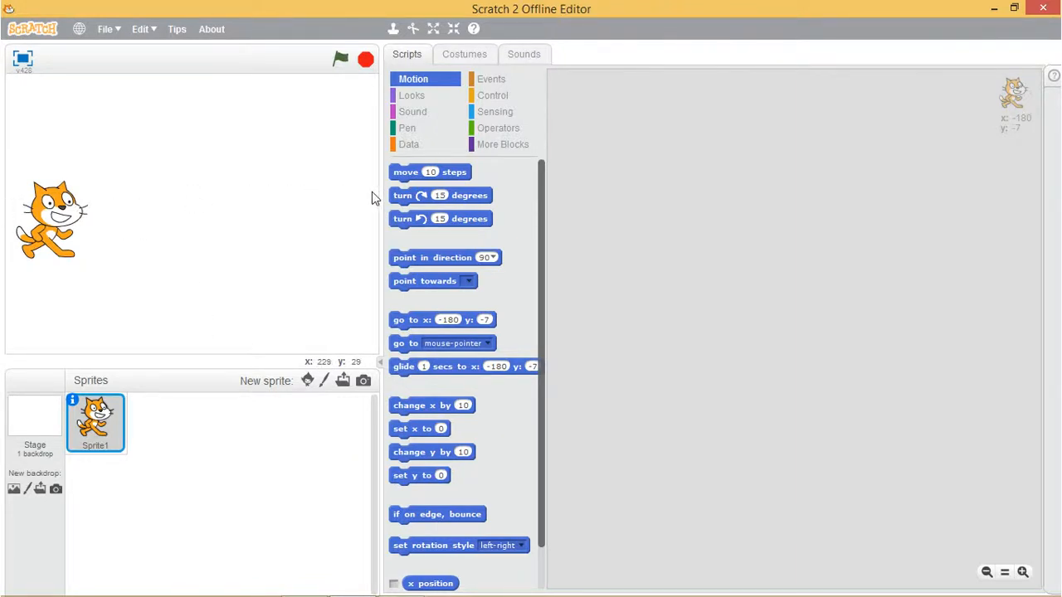
{"action": "mouse_move", "coordinate": [222, 210]}
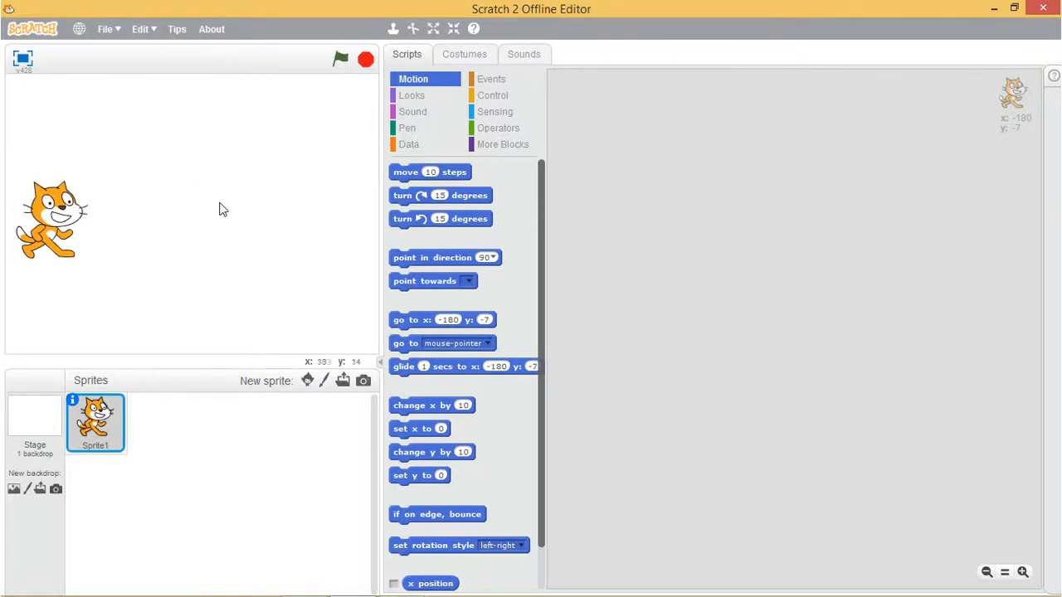
{"action": "mouse_move", "coordinate": [188, 212]}
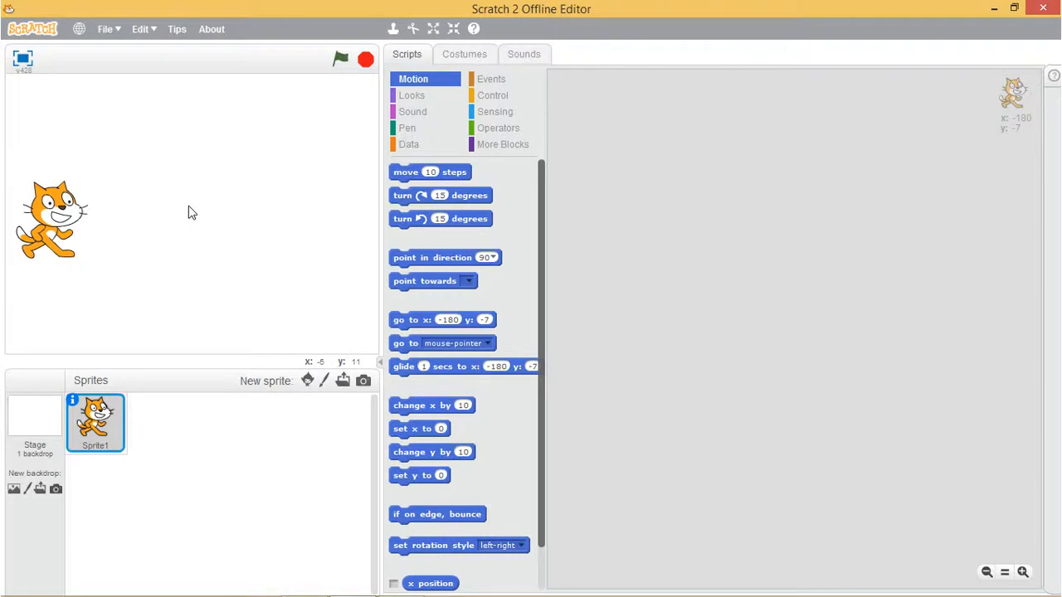
{"action": "mouse_move", "coordinate": [259, 288]}
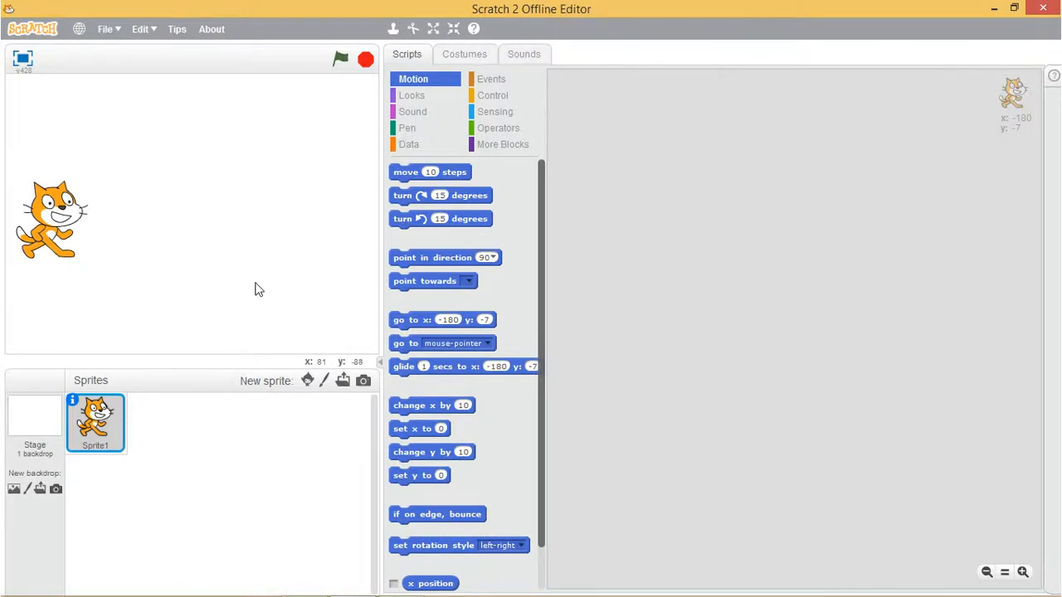
{"action": "mouse_move", "coordinate": [258, 286]}
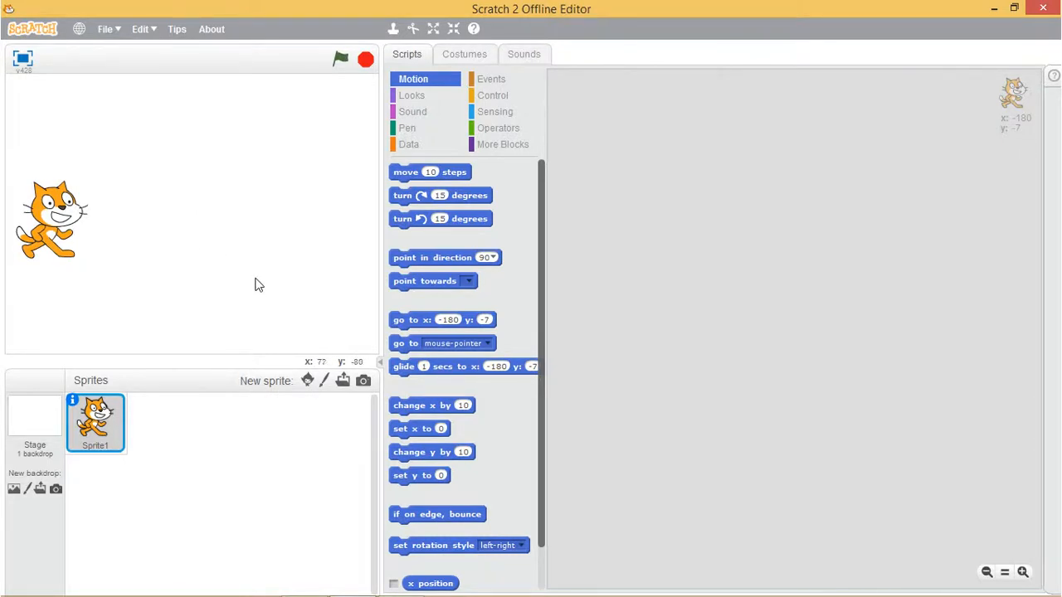
{"action": "mouse_move", "coordinate": [336, 351]}
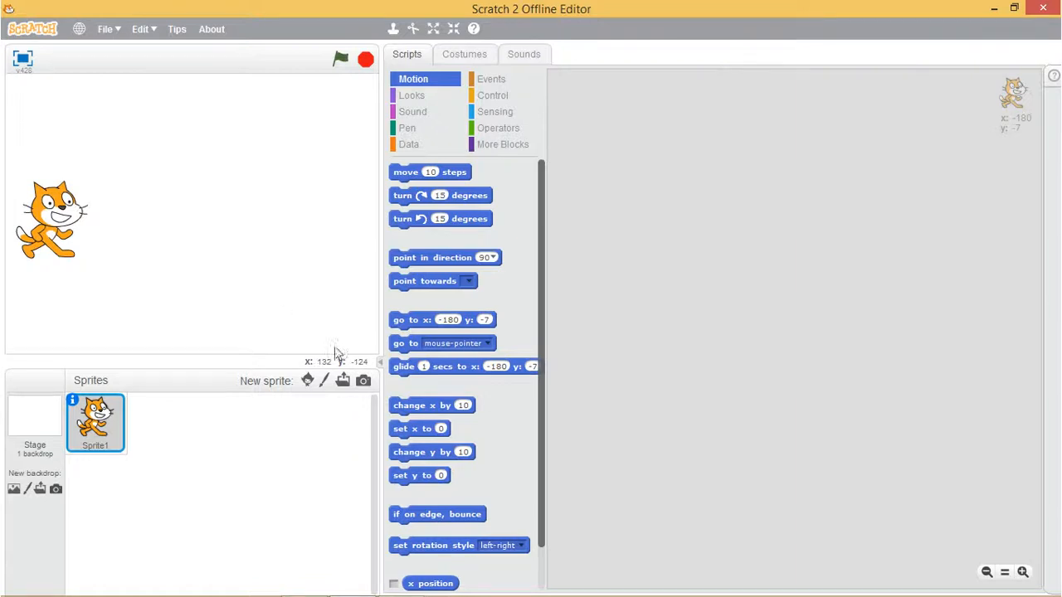
{"action": "mouse_move", "coordinate": [320, 367]}
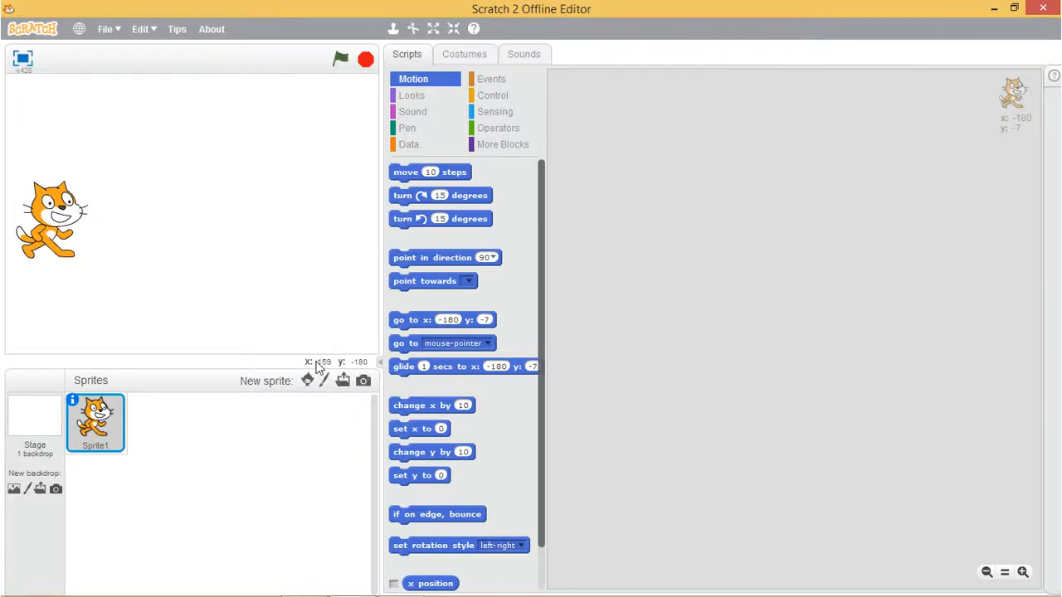
{"action": "mouse_move", "coordinate": [321, 347]}
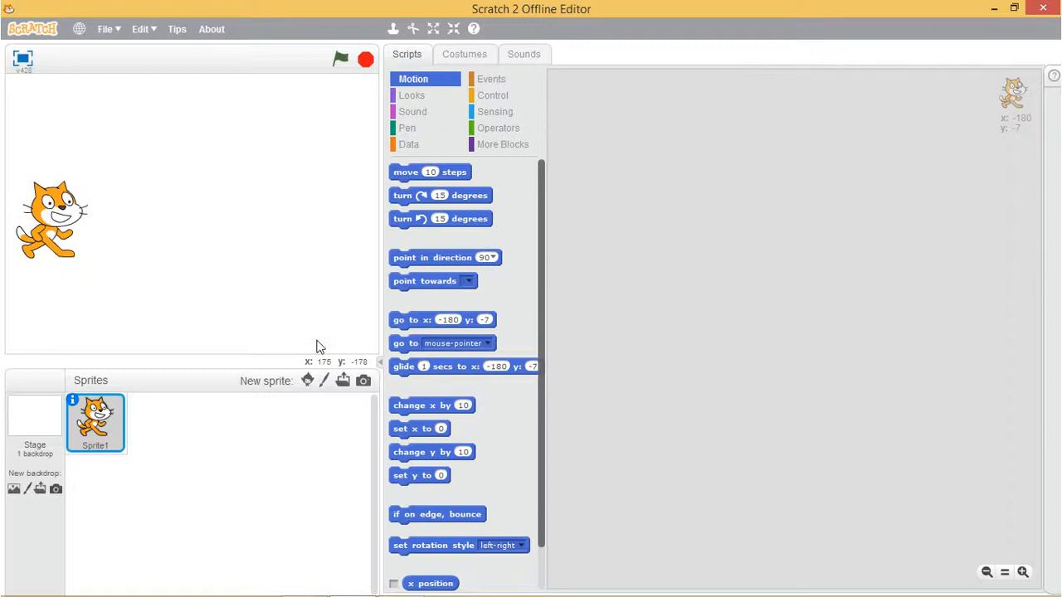
{"action": "mouse_move", "coordinate": [259, 233]}
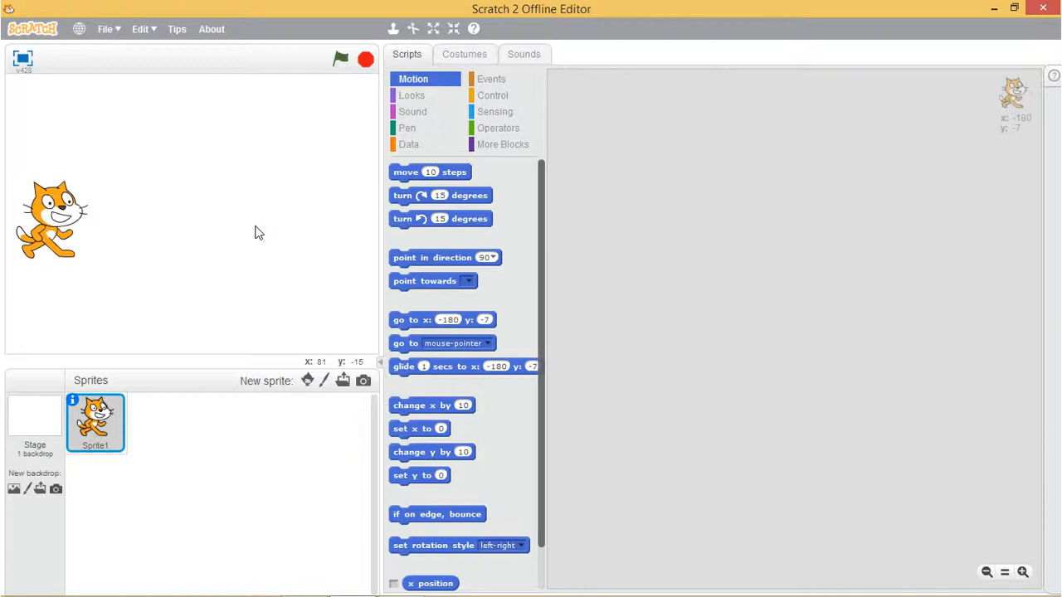
{"action": "mouse_move", "coordinate": [30, 75]}
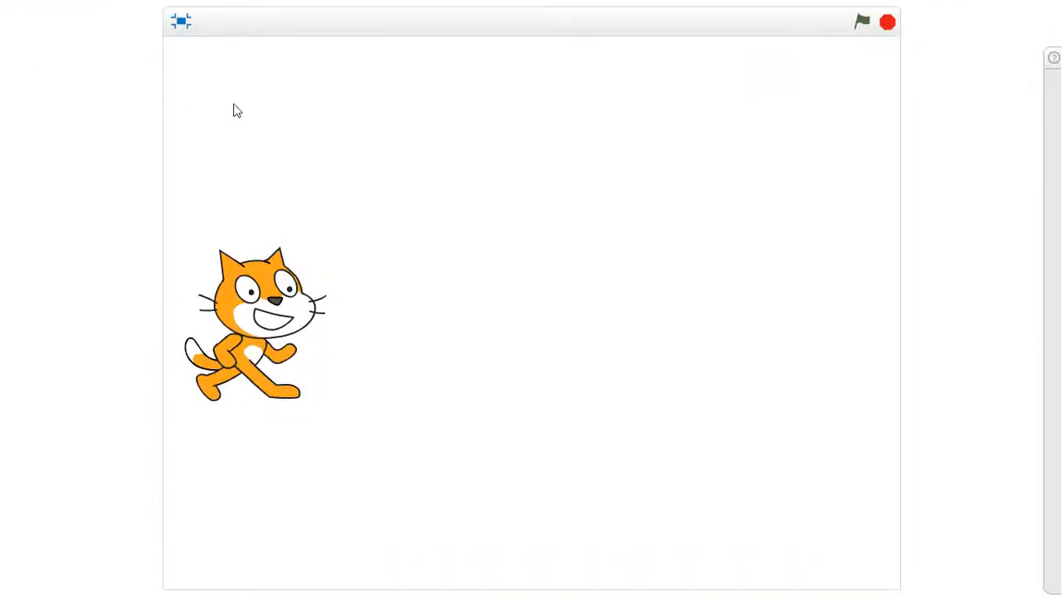
{"action": "mouse_move", "coordinate": [651, 222]}
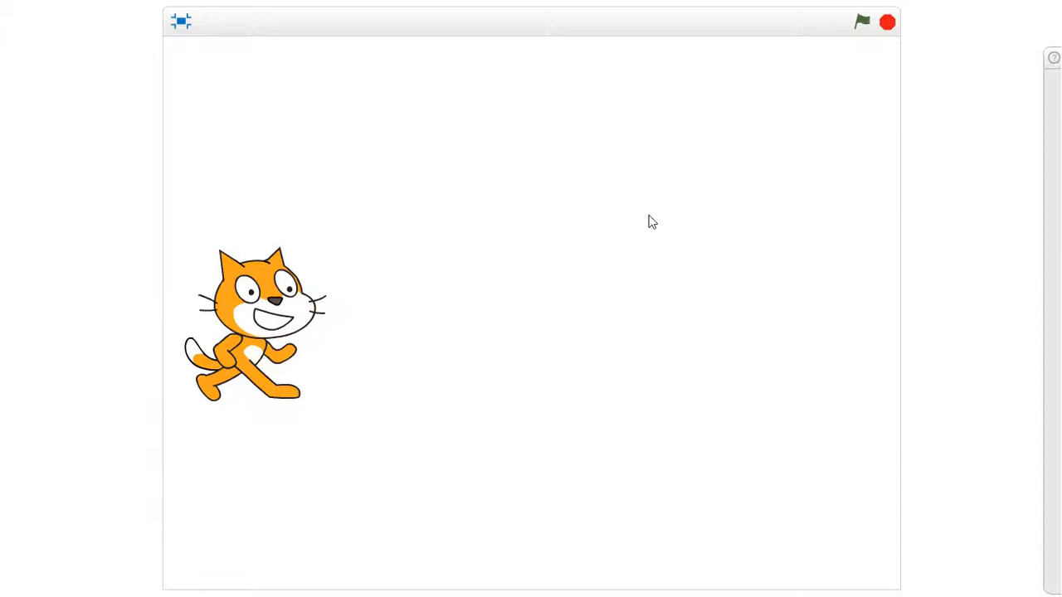
{"action": "mouse_move", "coordinate": [523, 176]}
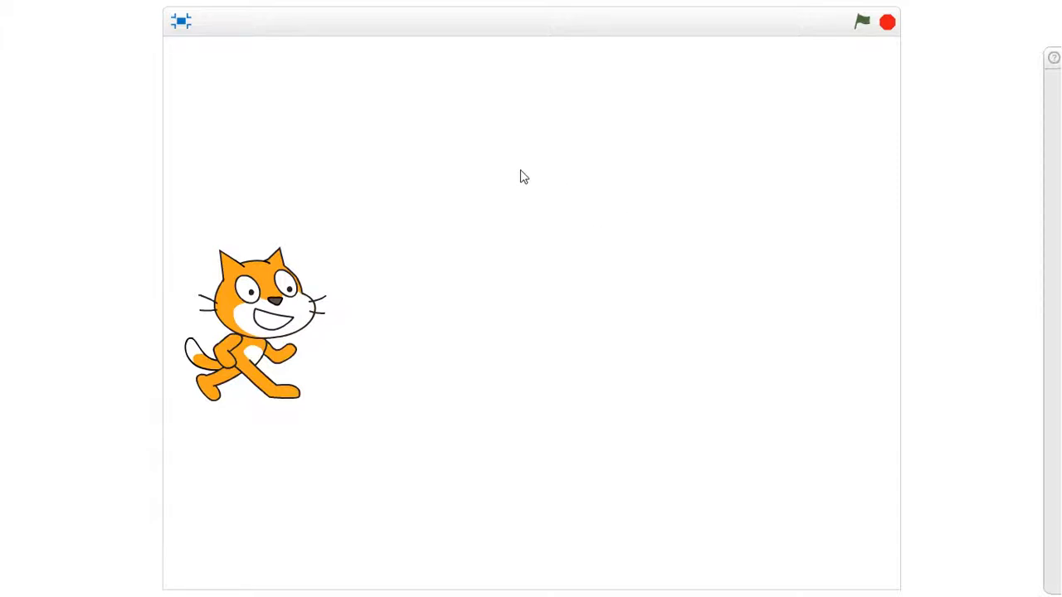
{"action": "mouse_move", "coordinate": [492, 153]}
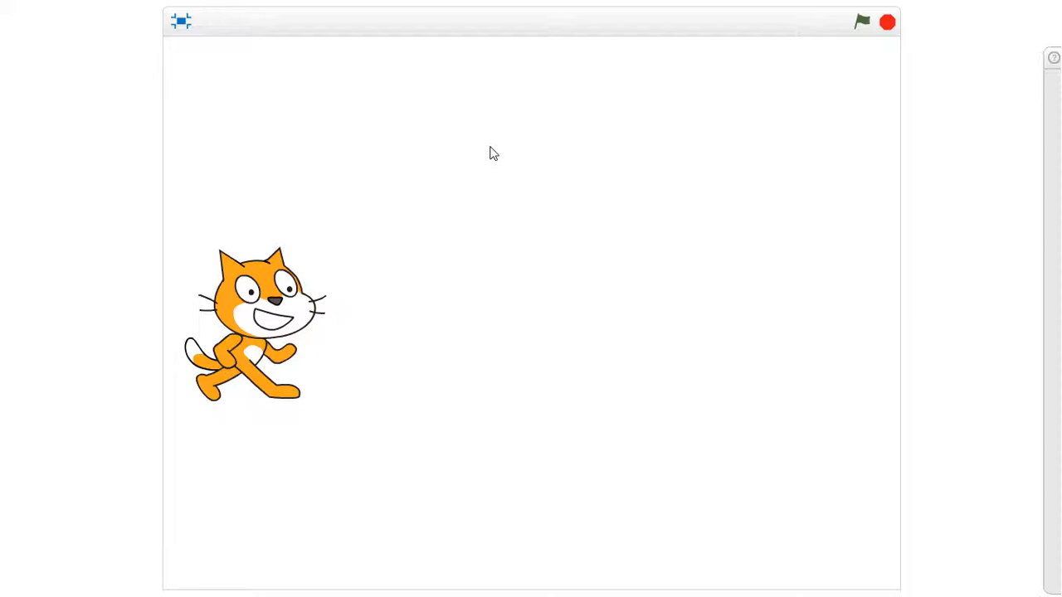
{"action": "mouse_move", "coordinate": [842, 12]}
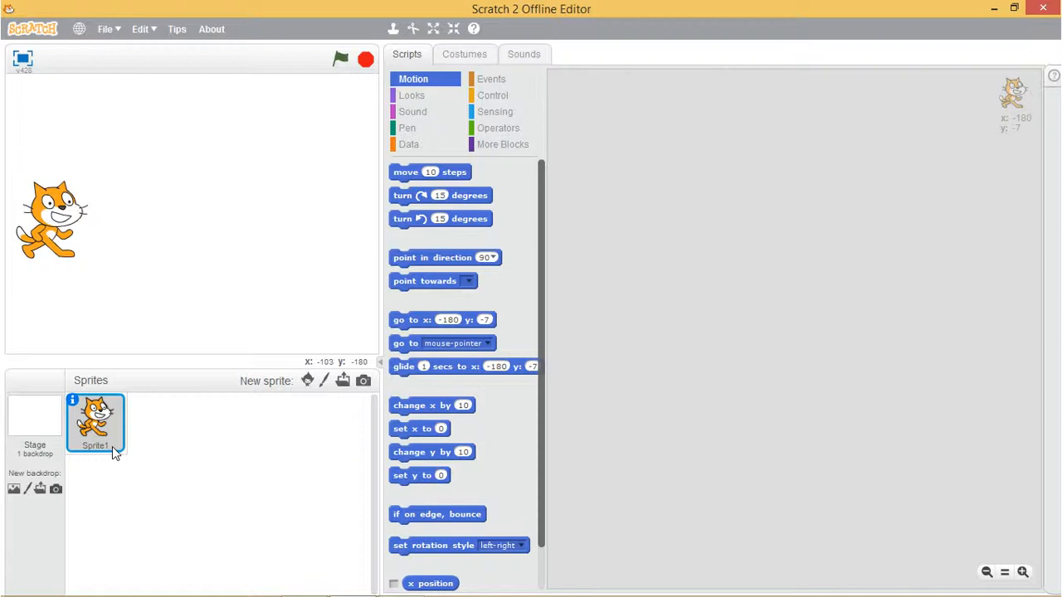
{"action": "mouse_move", "coordinate": [153, 401]}
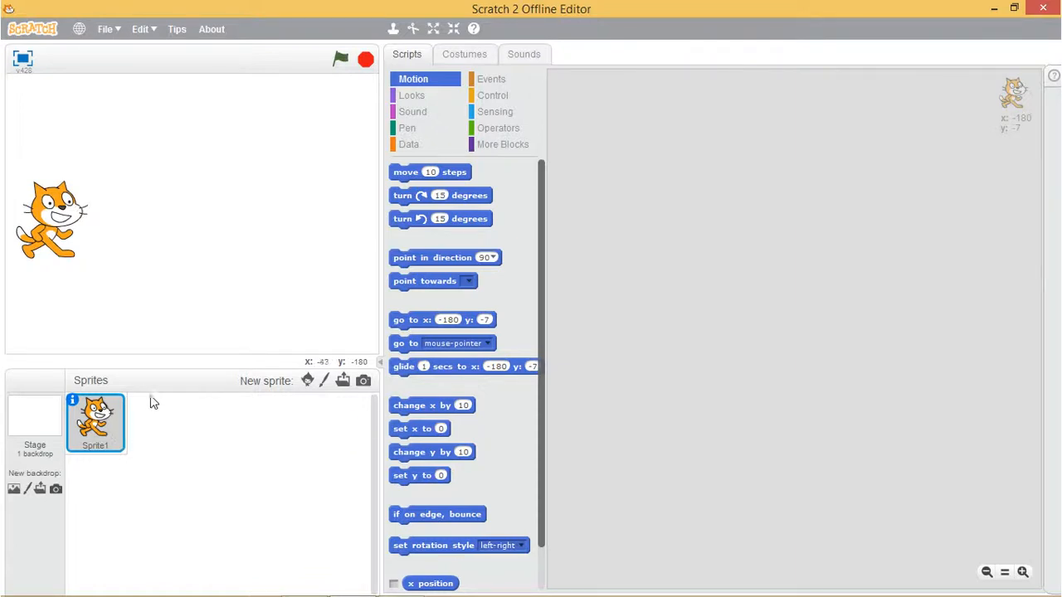
Step: Create a new Untitled project from the File menu, choosing Don't save for the old one
{"action": "left_click", "coordinate": [105, 29]}
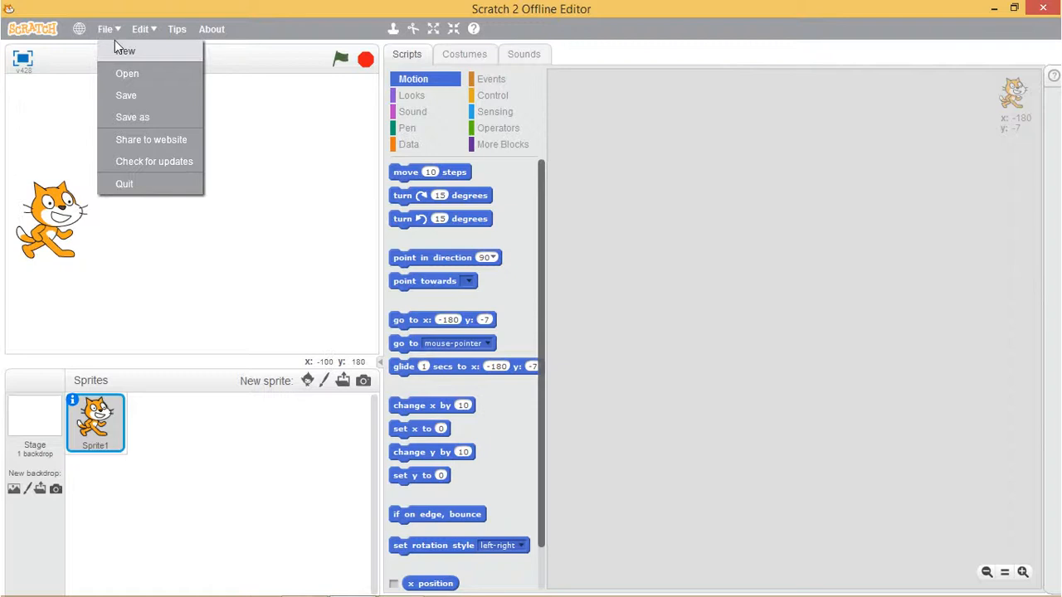
{"action": "left_click", "coordinate": [125, 50]}
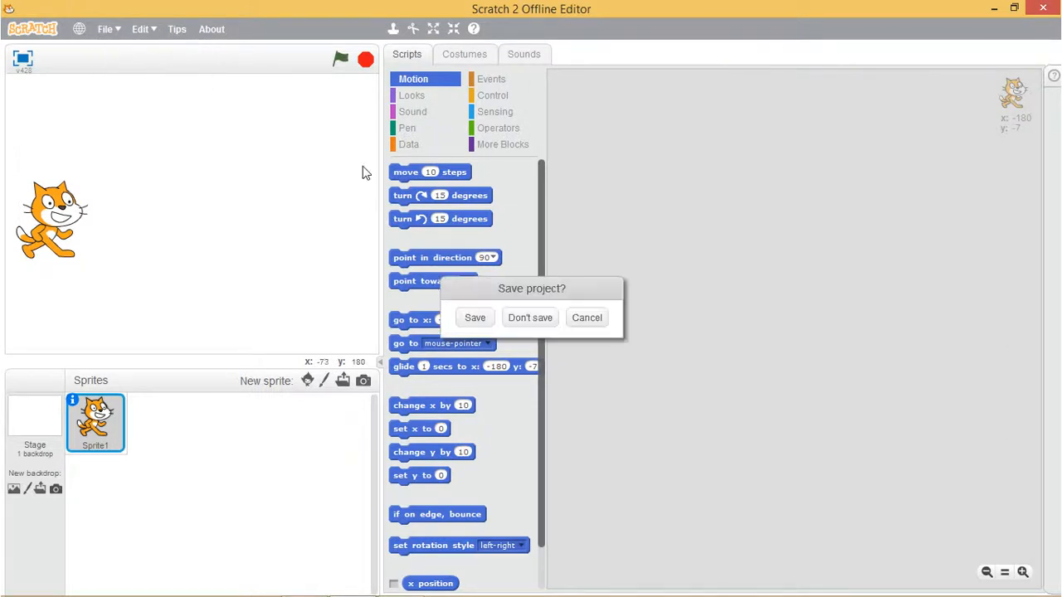
{"action": "left_click", "coordinate": [529, 318]}
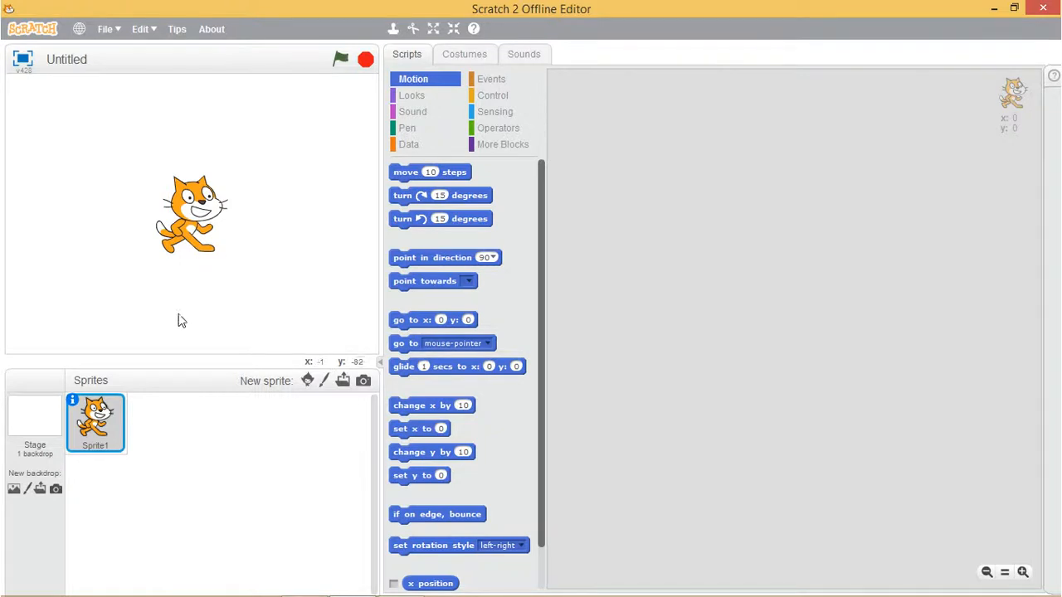
{"action": "mouse_move", "coordinate": [307, 380]}
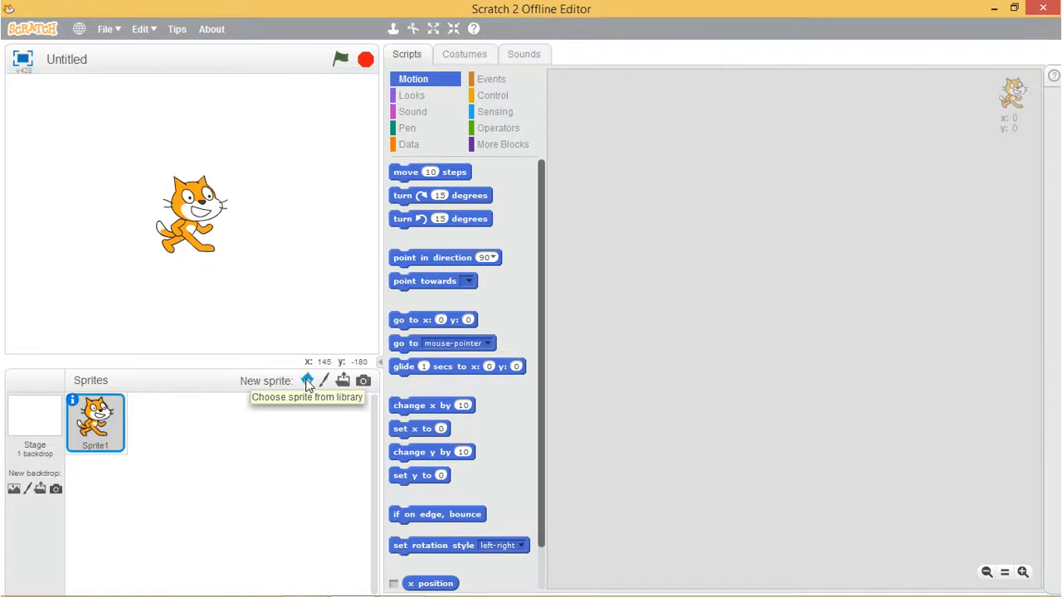
Step: Add Creature1 from the sprite library as a second sprite
{"action": "left_click", "coordinate": [307, 380]}
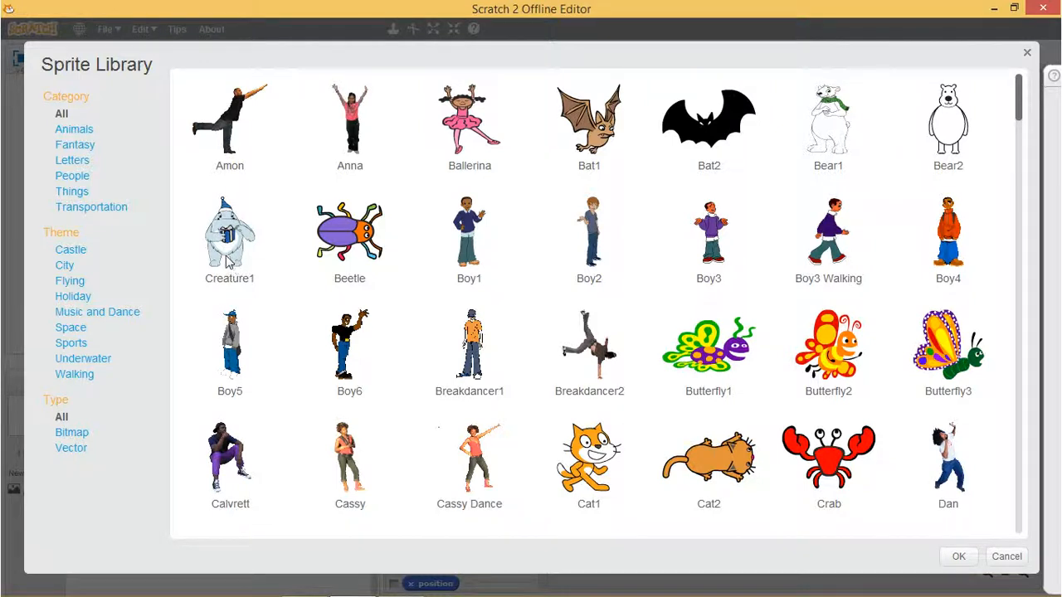
{"action": "left_click", "coordinate": [230, 241]}
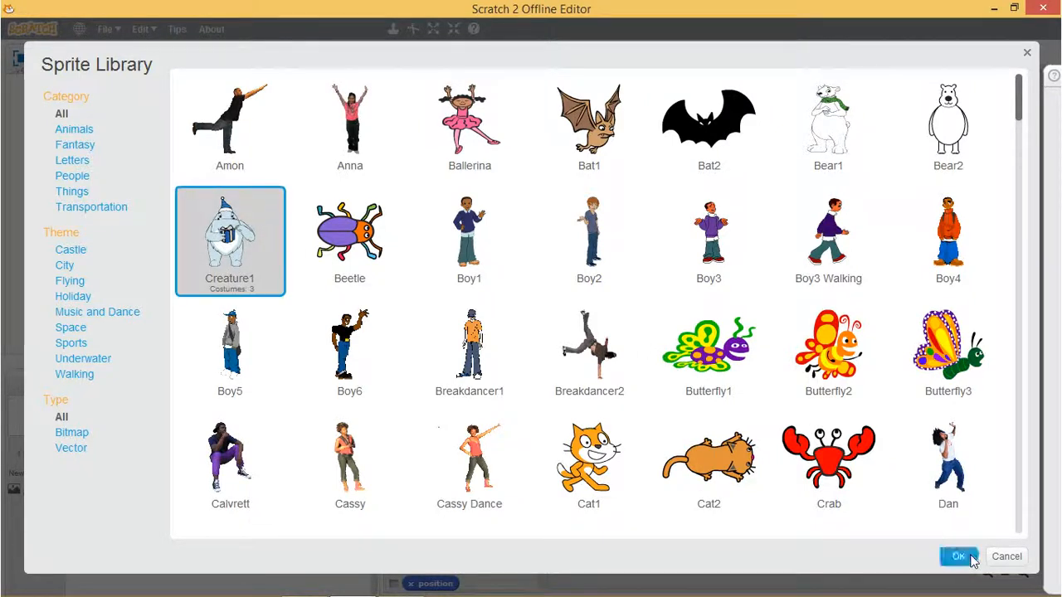
{"action": "left_click", "coordinate": [958, 556]}
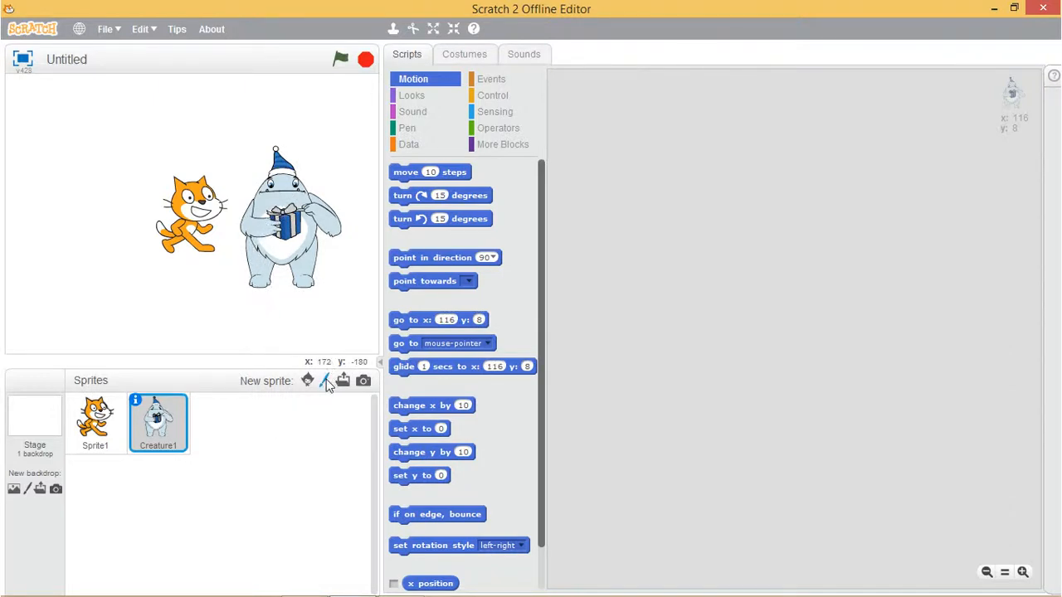
{"action": "mouse_move", "coordinate": [326, 380]}
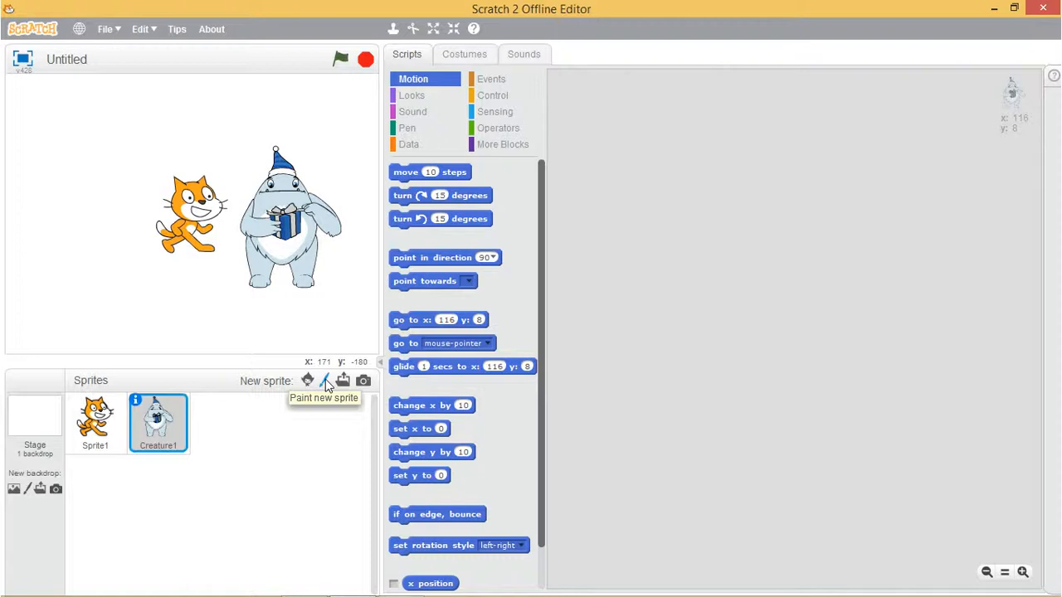
Step: Paint Sprite2 as a pale yellow circle and place it at the stage's upper left
{"action": "left_click", "coordinate": [307, 381]}
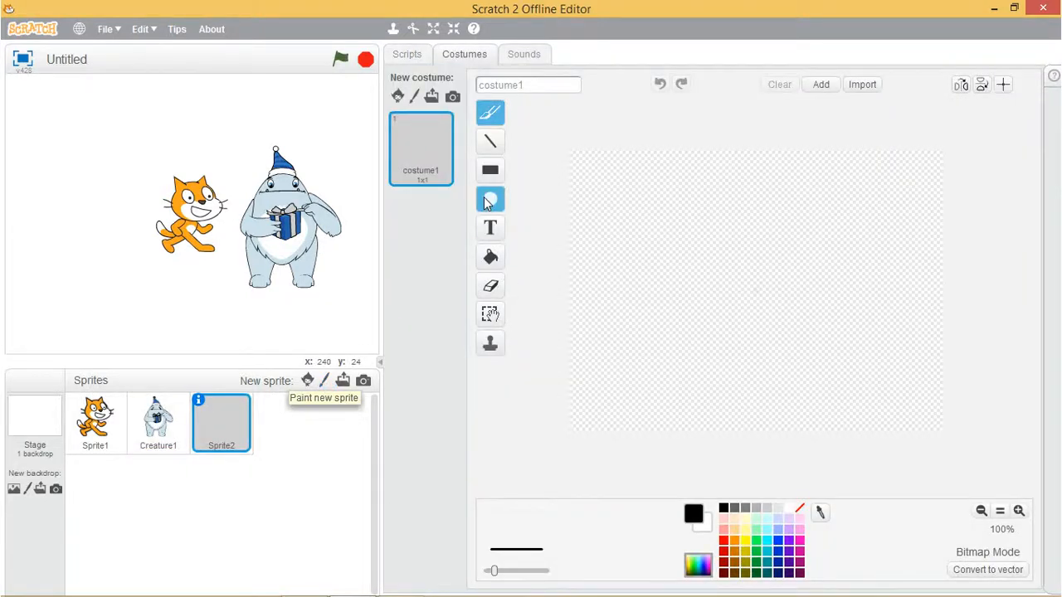
{"action": "left_click_drag", "start_coordinate": [678, 226], "coordinate": [752, 297]}
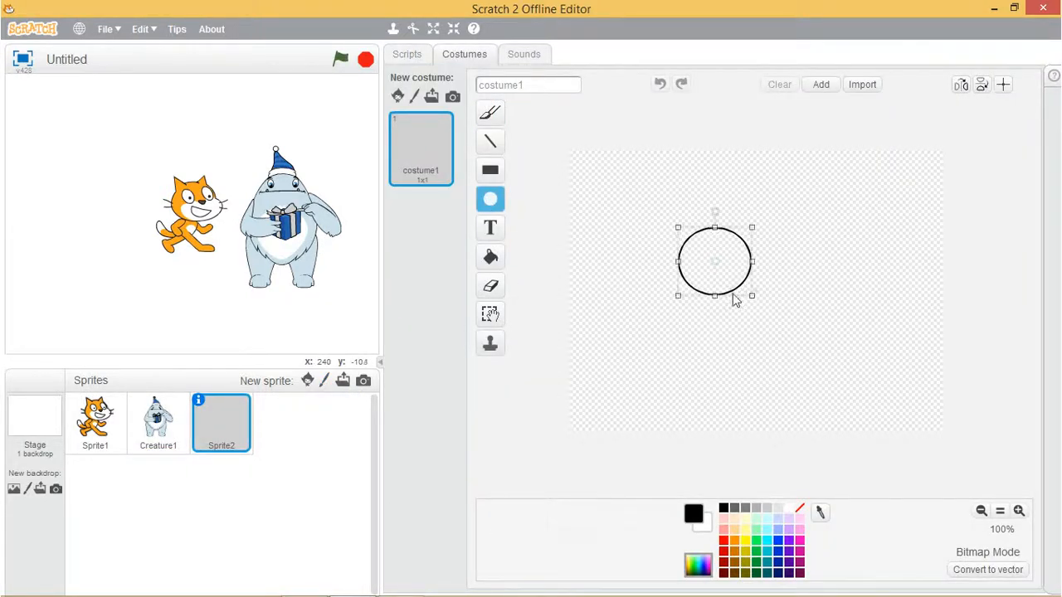
{"action": "left_click", "coordinate": [489, 257]}
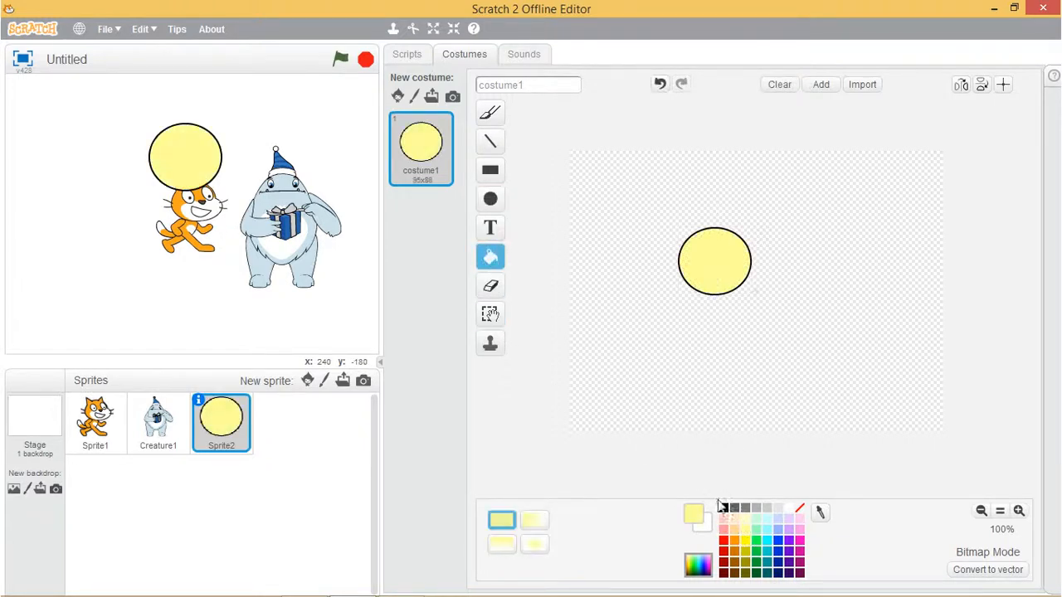
{"action": "left_click_drag", "start_coordinate": [186, 156], "coordinate": [60, 156]}
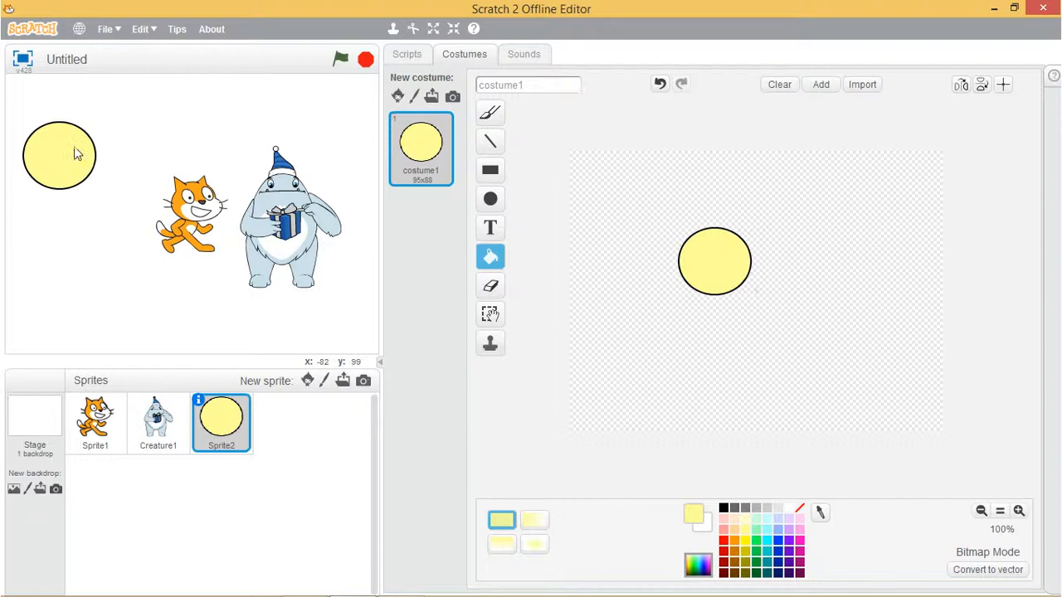
{"action": "left_click", "coordinate": [407, 54]}
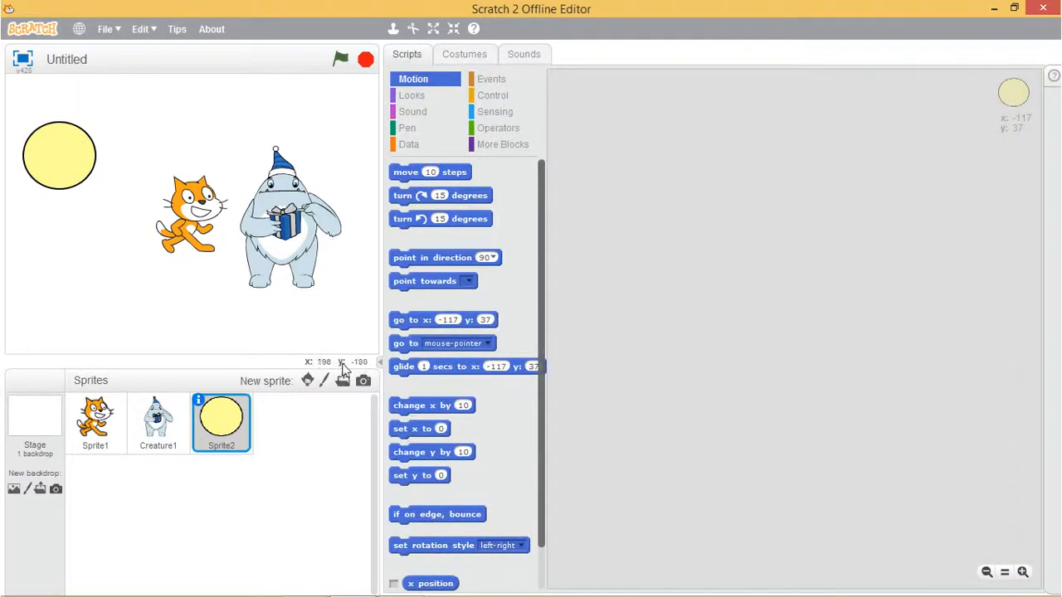
{"action": "left_click", "coordinate": [343, 381]}
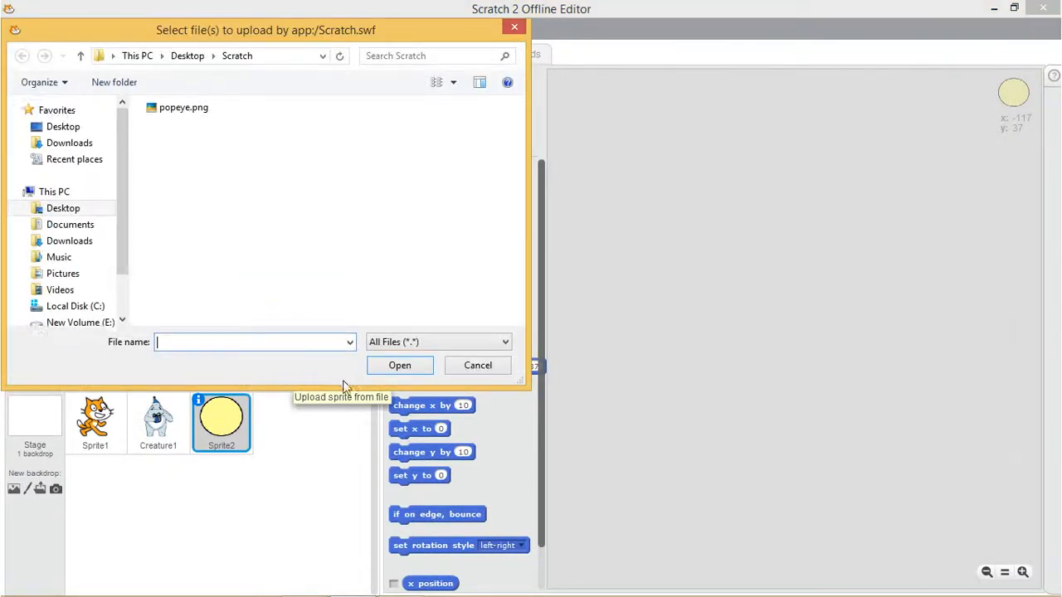
{"action": "left_click", "coordinate": [477, 365]}
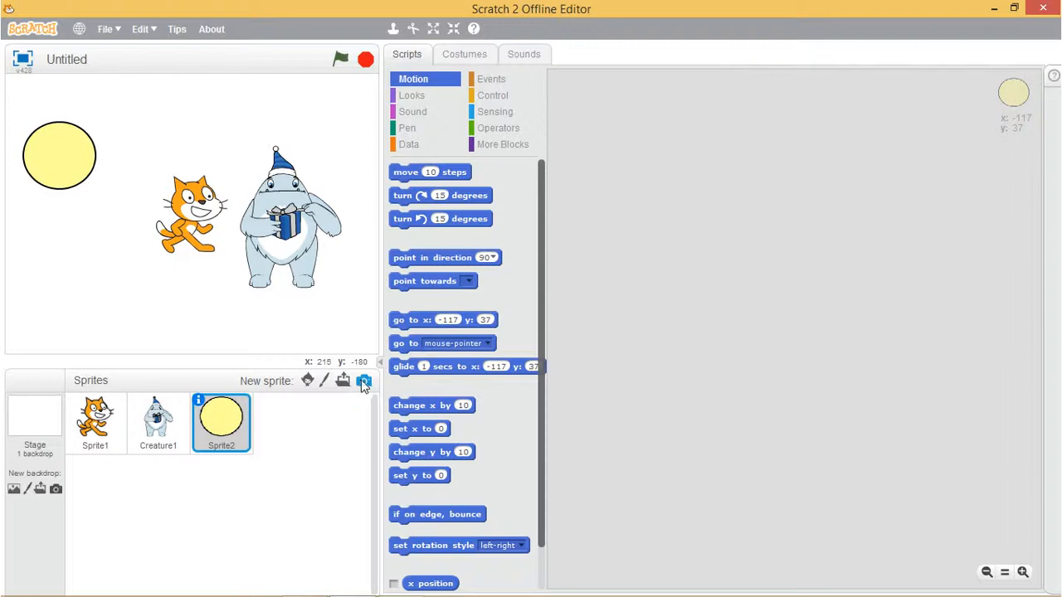
{"action": "mouse_move", "coordinate": [364, 380]}
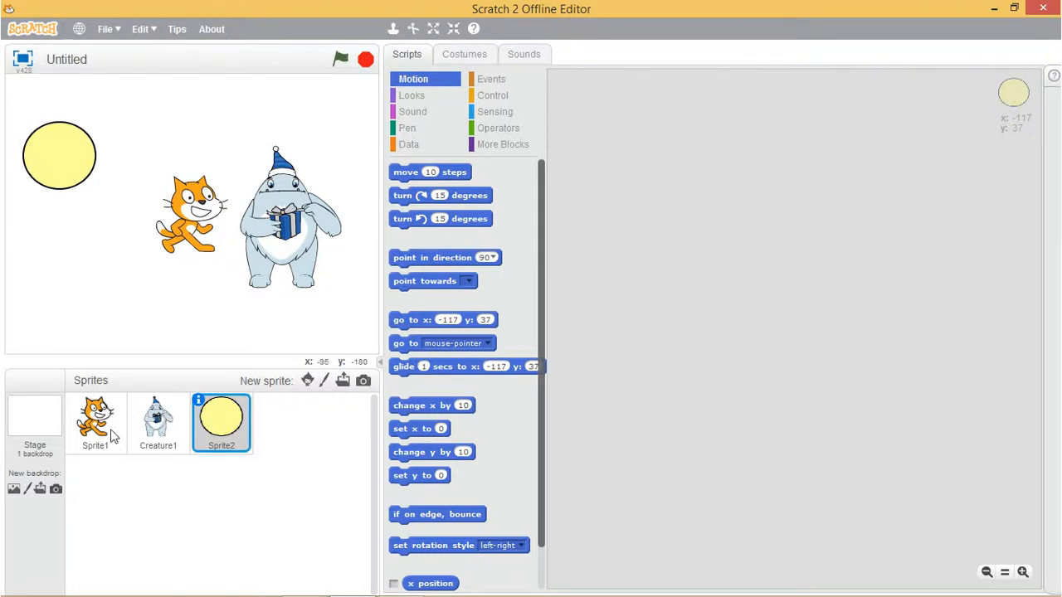
{"action": "right_click", "coordinate": [95, 421]}
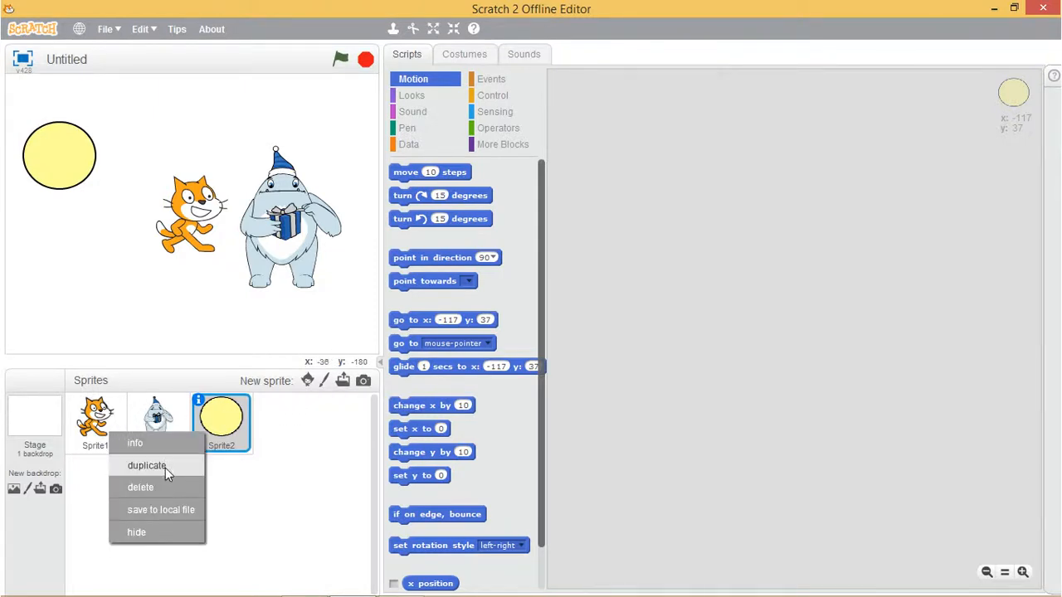
{"action": "mouse_move", "coordinate": [165, 455]}
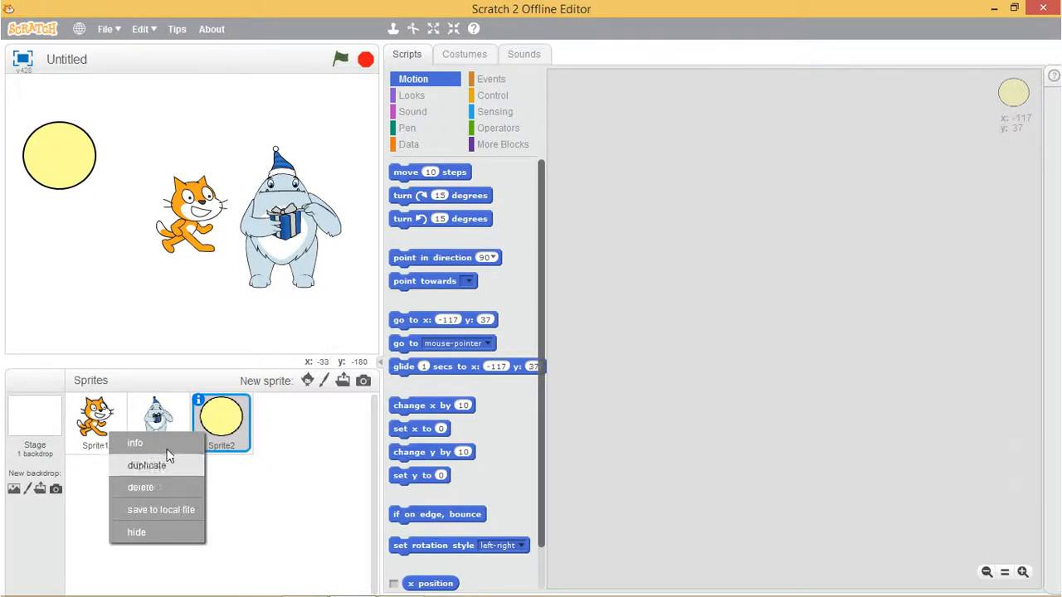
{"action": "mouse_move", "coordinate": [166, 465]}
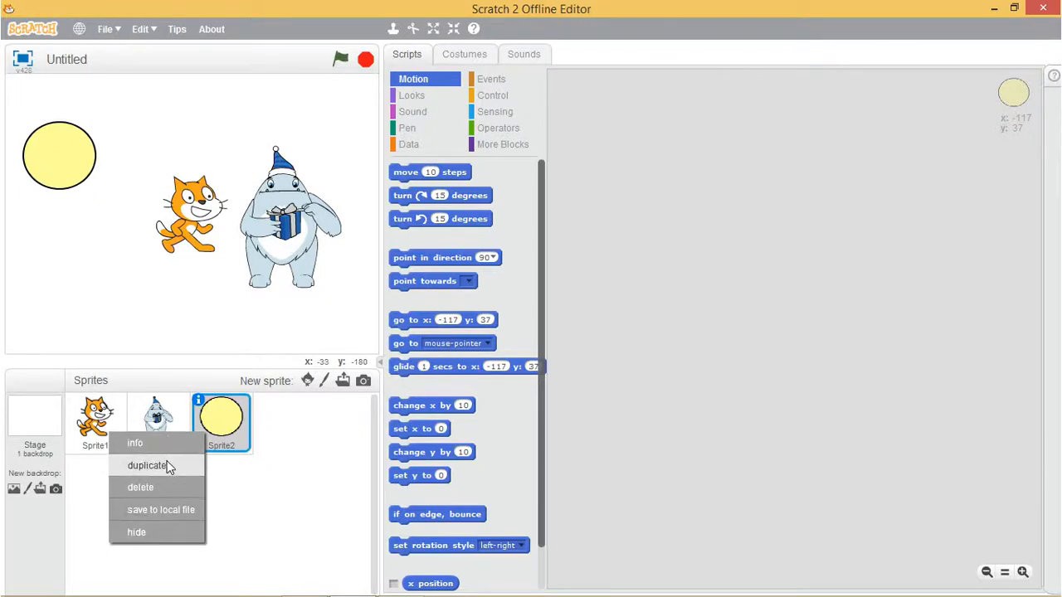
{"action": "left_click", "coordinate": [148, 465]}
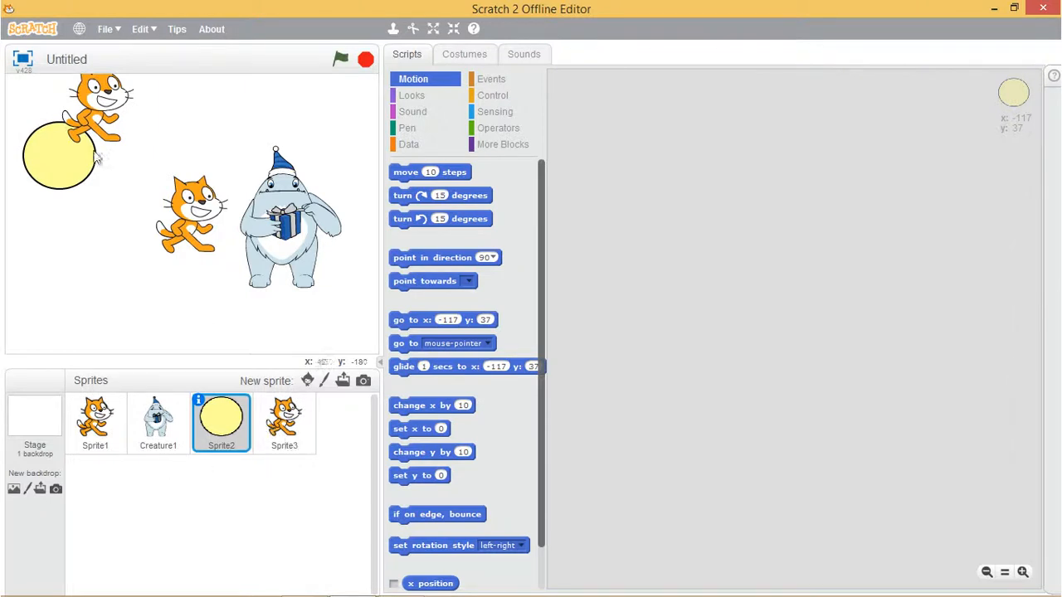
{"action": "left_click", "coordinate": [284, 423]}
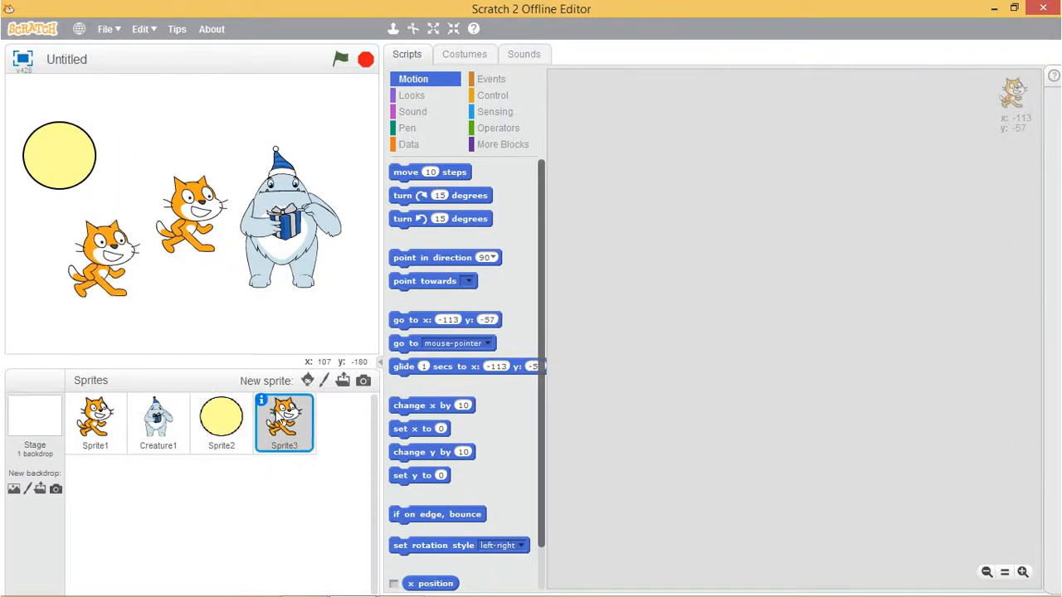
{"action": "right_click", "coordinate": [285, 419]}
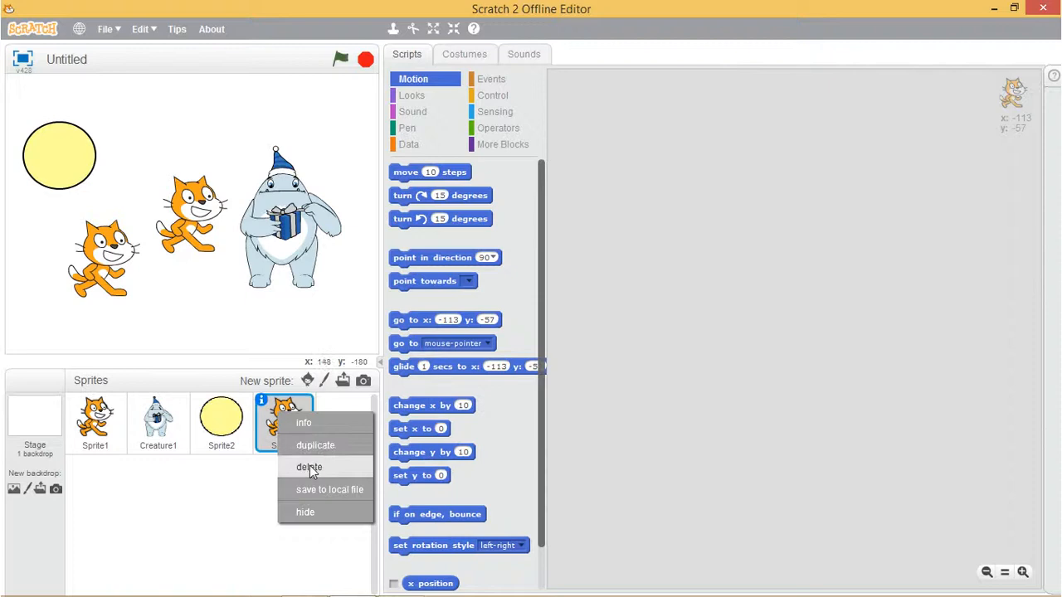
{"action": "left_click", "coordinate": [309, 468]}
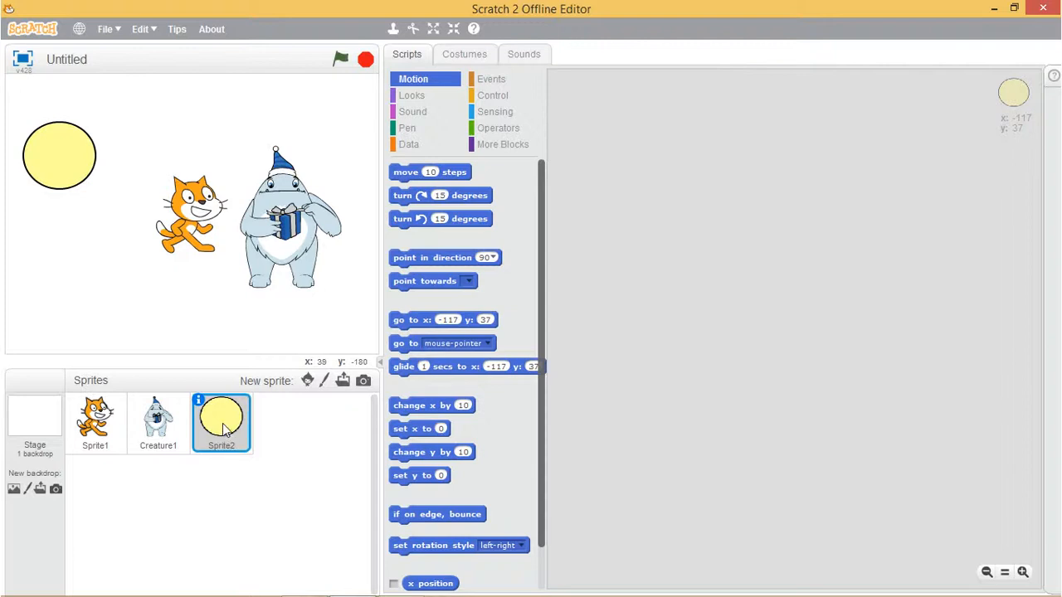
{"action": "right_click", "coordinate": [95, 420]}
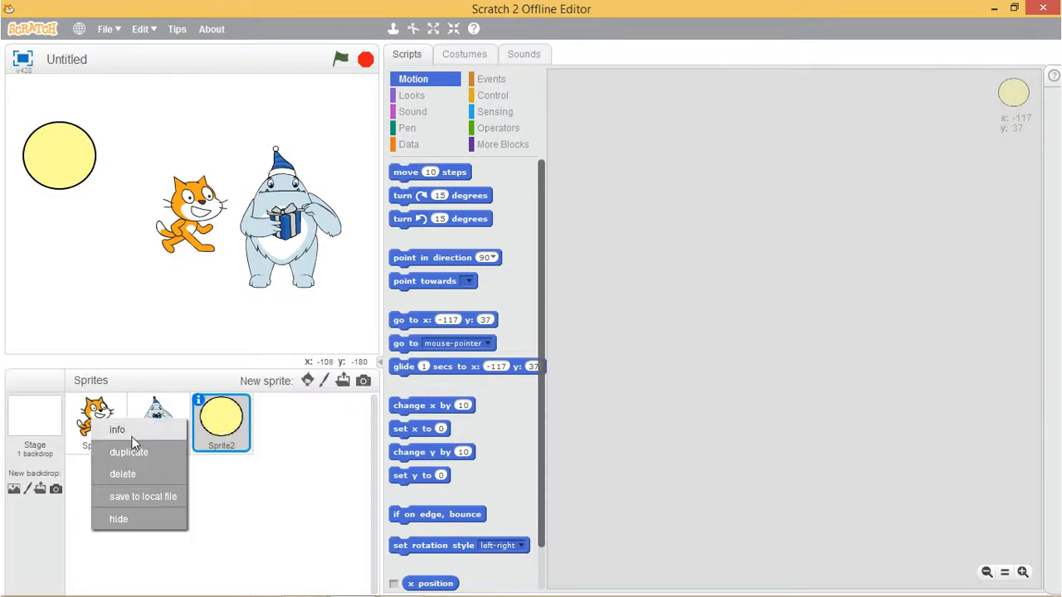
{"action": "left_click", "coordinate": [142, 497]}
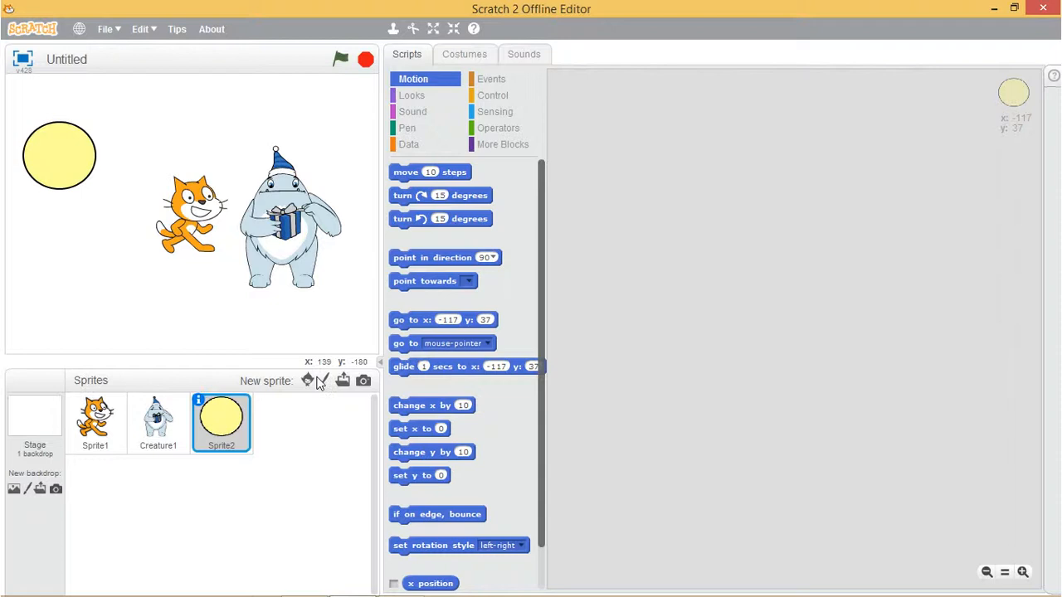
Step: Upload Sprite1.sprite2 as the new cat sprite Sprite3 and hide it
{"action": "left_click", "coordinate": [343, 381]}
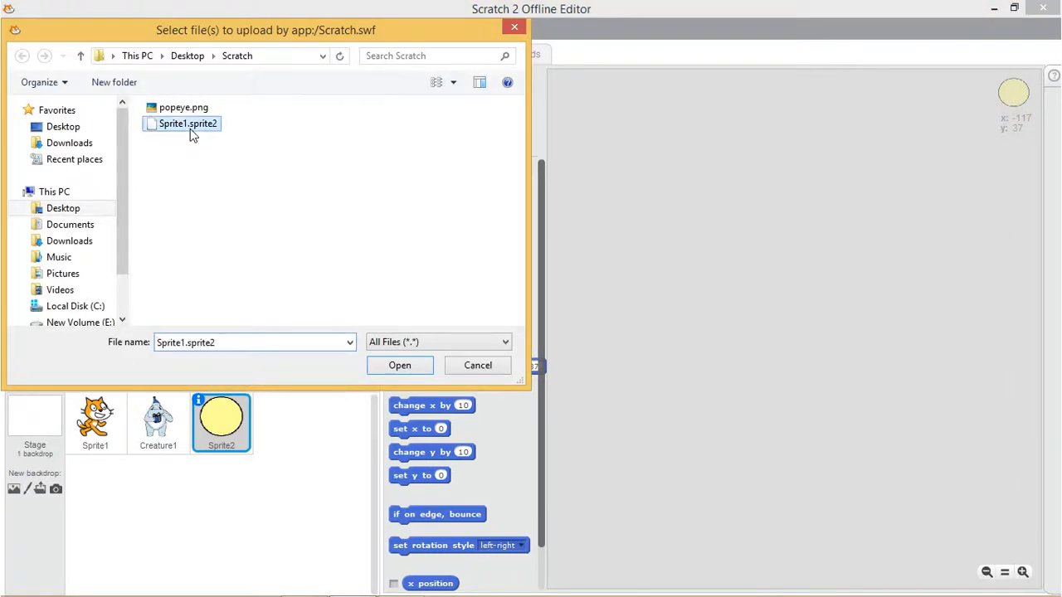
{"action": "left_click", "coordinate": [399, 366]}
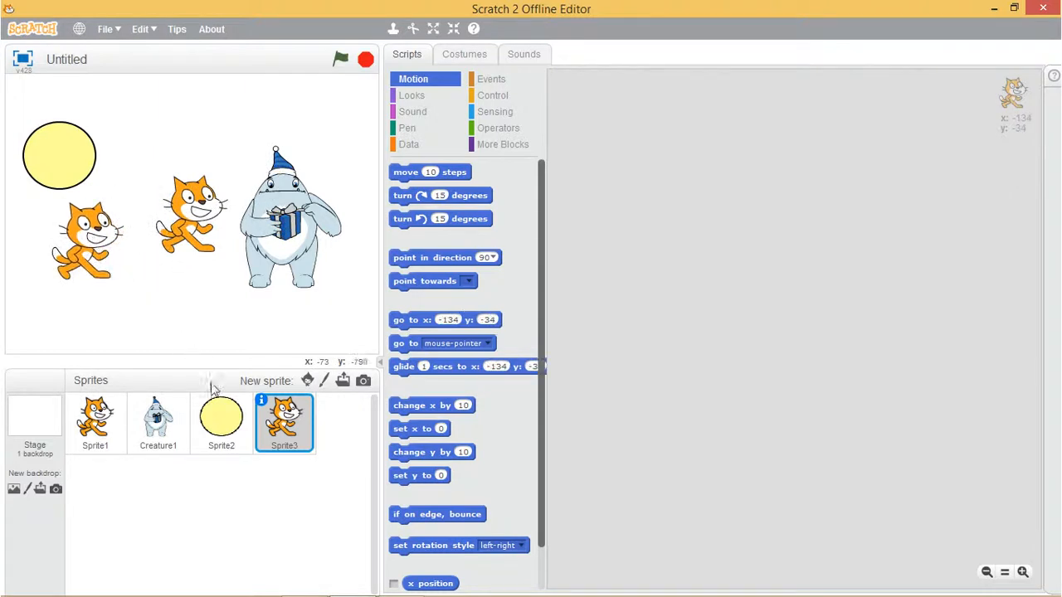
{"action": "right_click", "coordinate": [284, 420]}
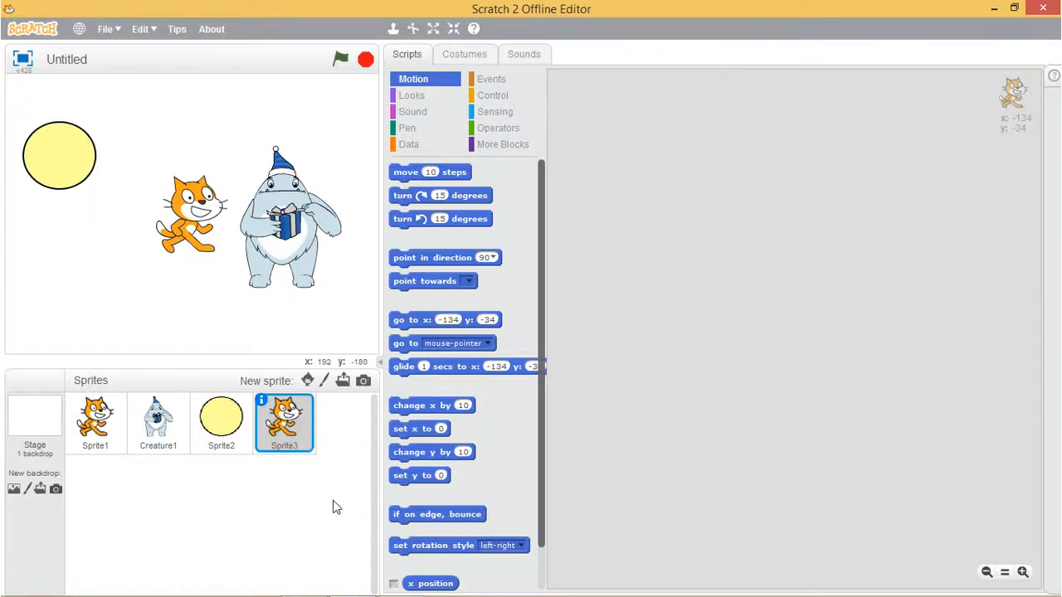
Step: Choose show from Sprite3's right-click menu so the cat reappears at lower left
{"action": "right_click", "coordinate": [284, 424]}
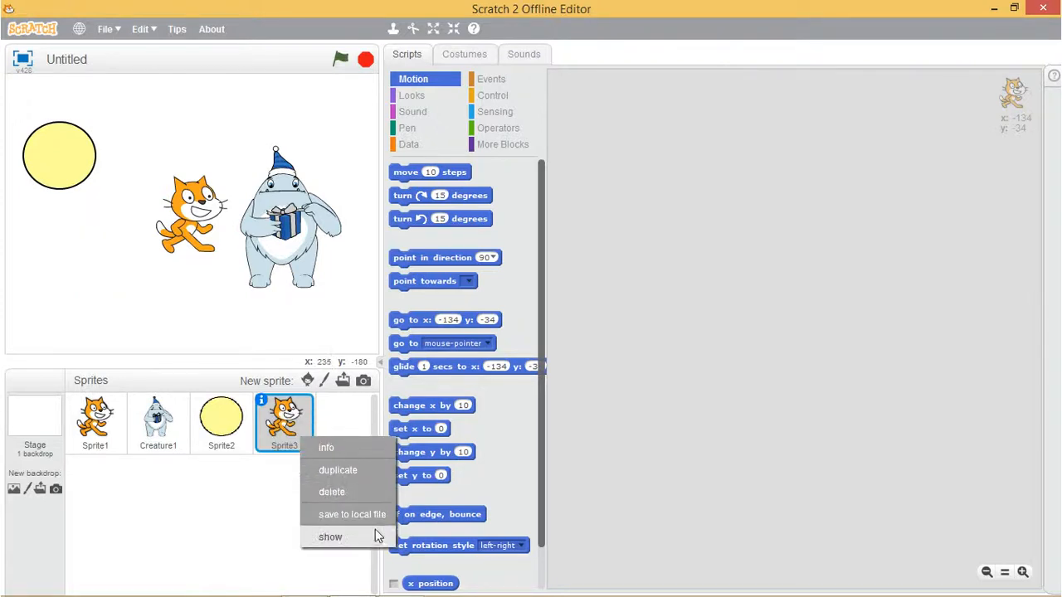
{"action": "left_click", "coordinate": [331, 537]}
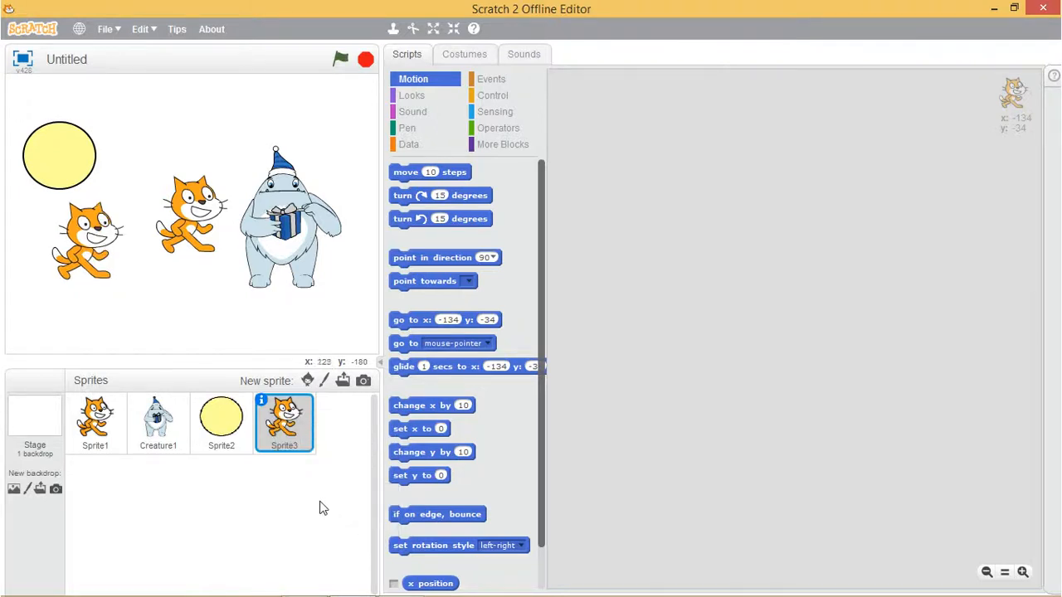
{"action": "mouse_move", "coordinate": [288, 490]}
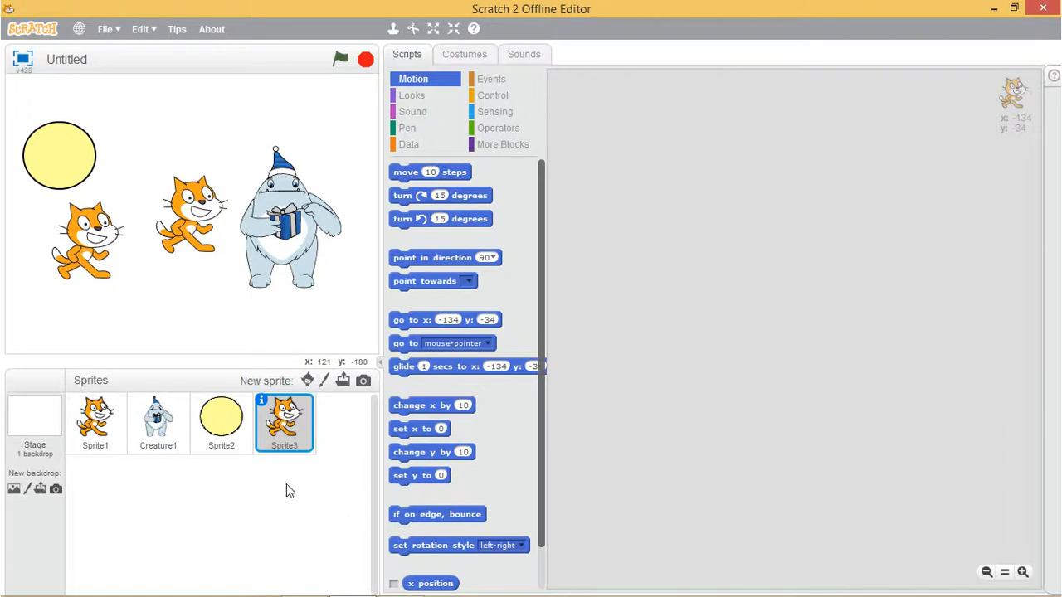
{"action": "mouse_move", "coordinate": [272, 486]}
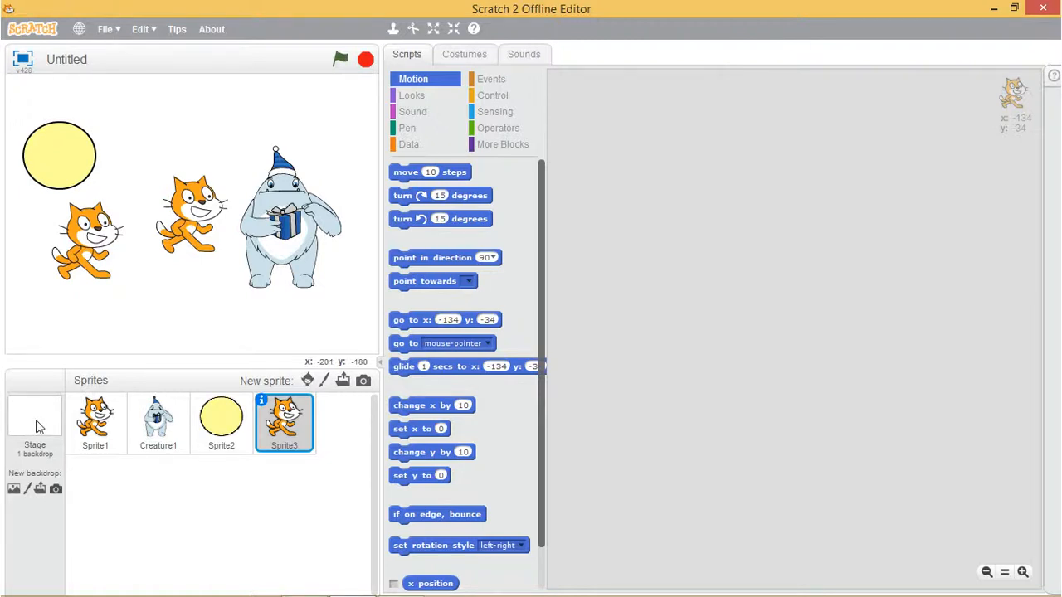
{"action": "left_click", "coordinate": [35, 426]}
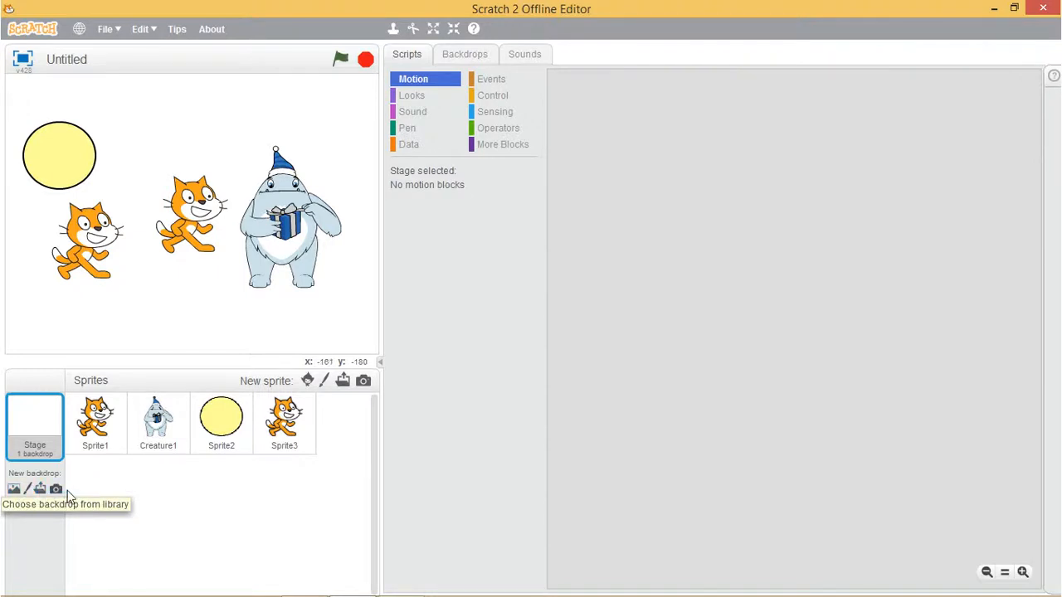
{"action": "mouse_move", "coordinate": [412, 131]}
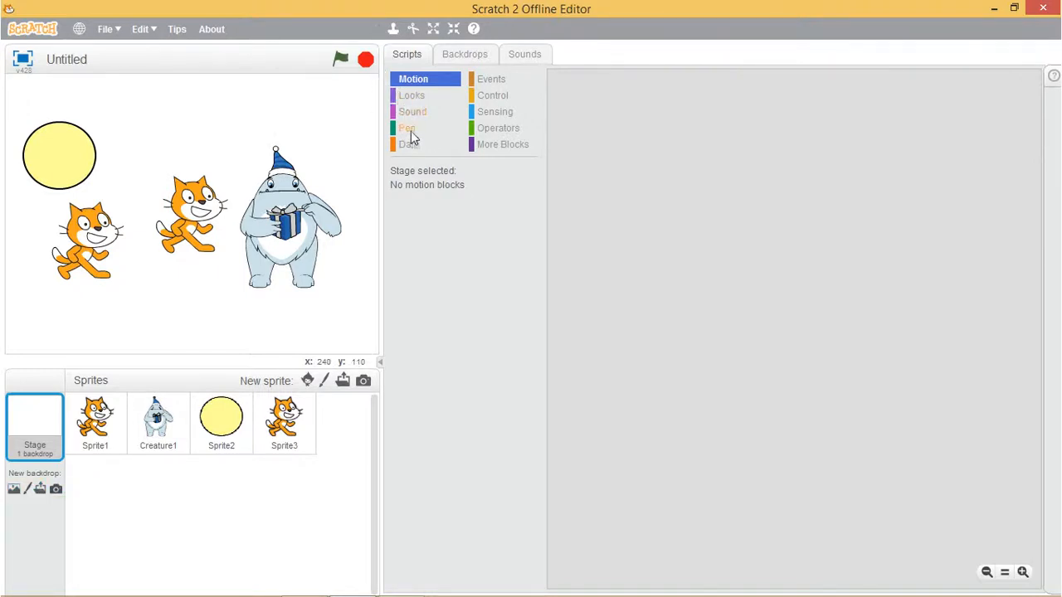
{"action": "mouse_move", "coordinate": [409, 92]}
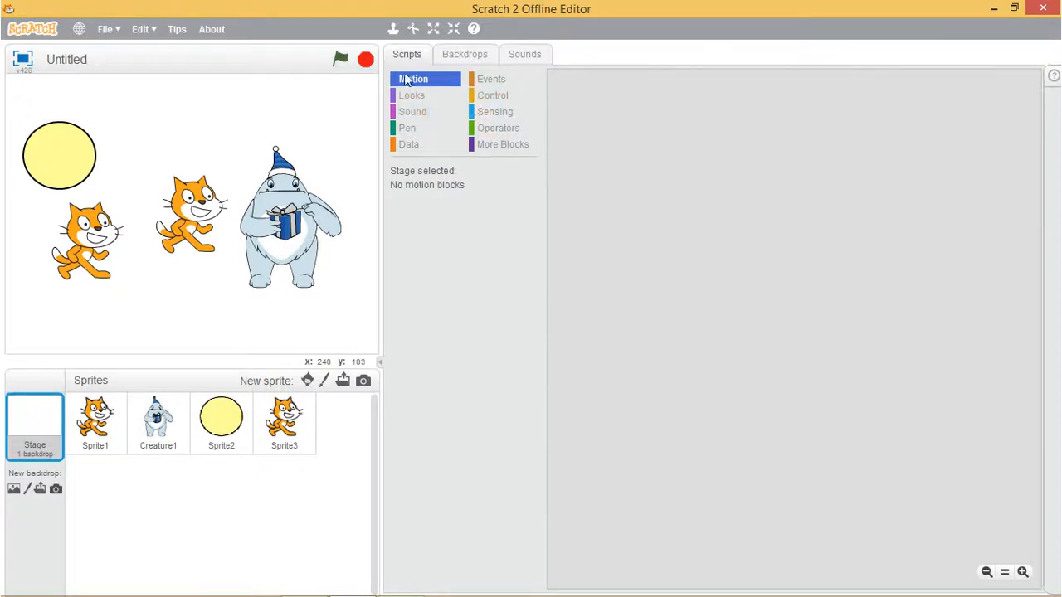
{"action": "mouse_move", "coordinate": [452, 121]}
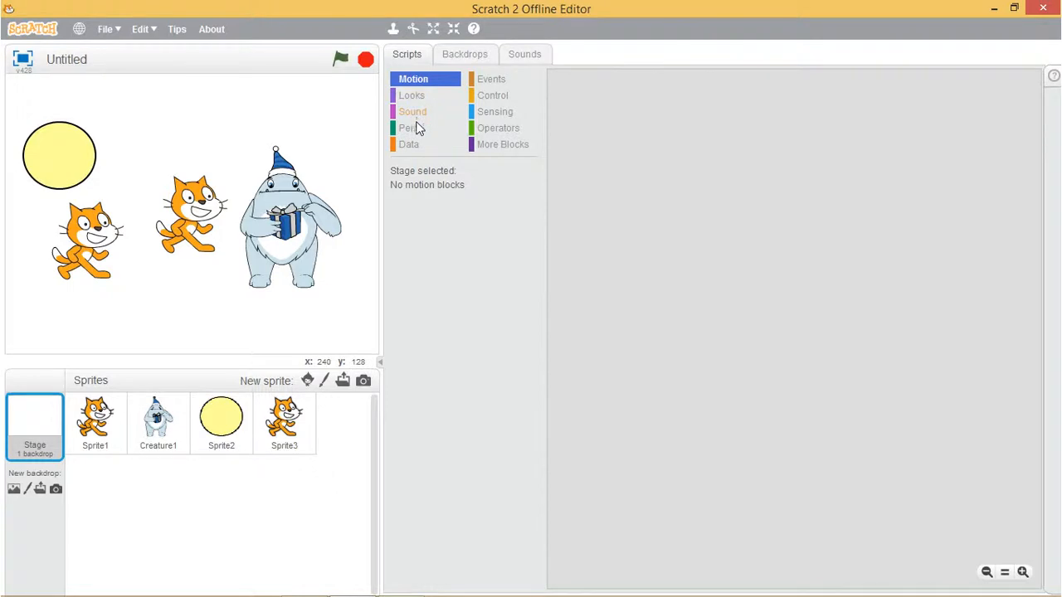
{"action": "mouse_move", "coordinate": [491, 79]}
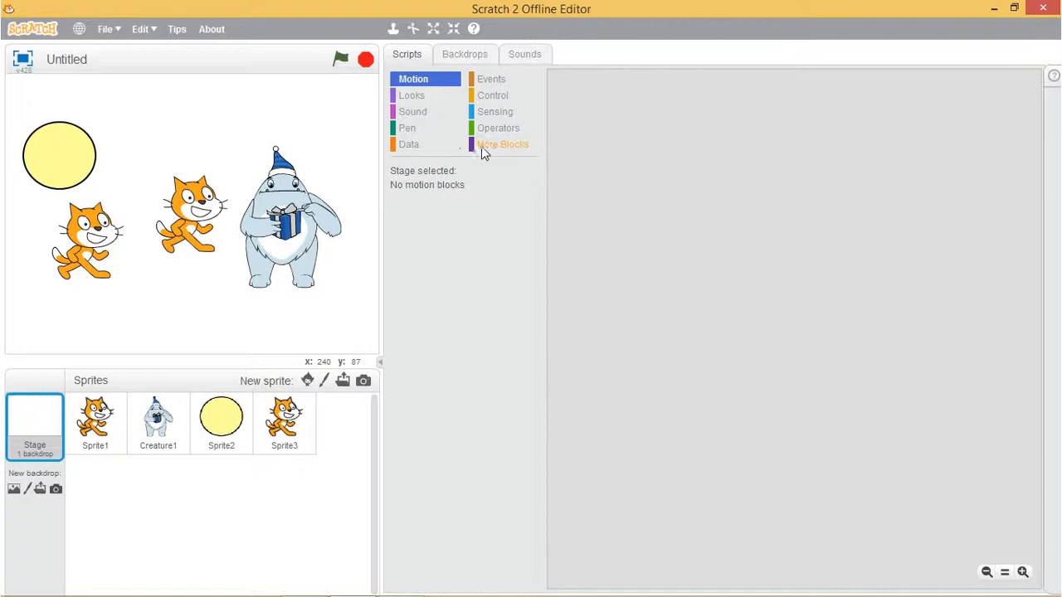
{"action": "mouse_move", "coordinate": [448, 128]}
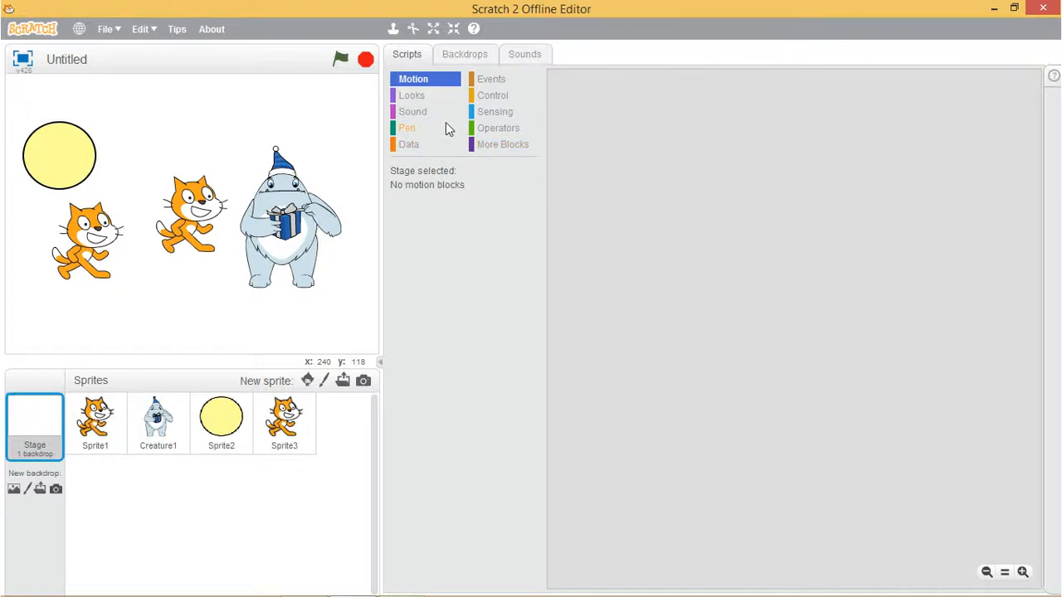
{"action": "mouse_move", "coordinate": [490, 154]}
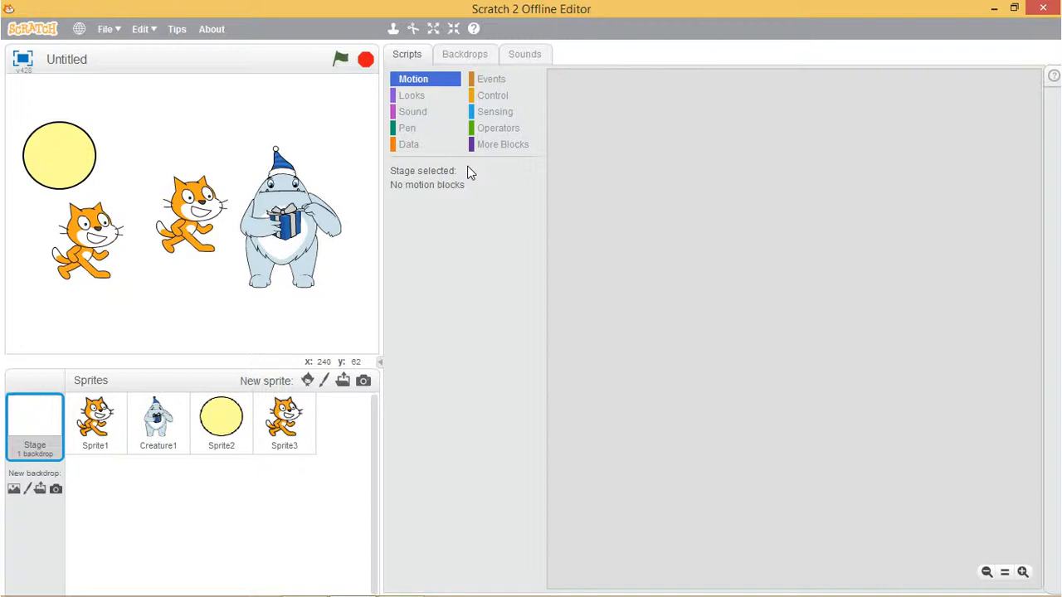
Step: Show the Stage's Data blocks with the Make a Variable and Make a List options
{"action": "left_click", "coordinate": [408, 143]}
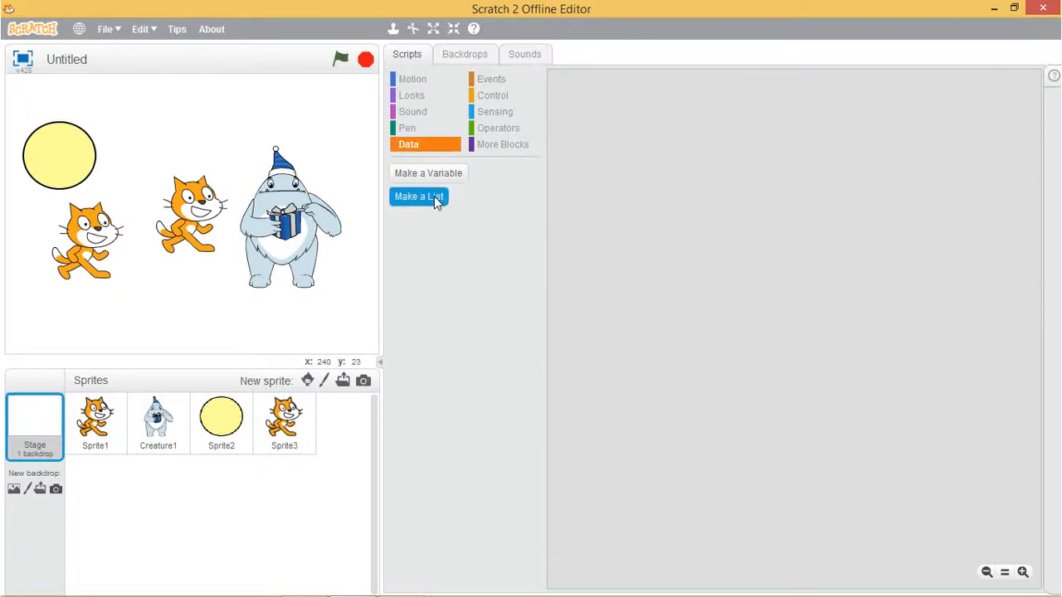
{"action": "mouse_move", "coordinate": [471, 218]}
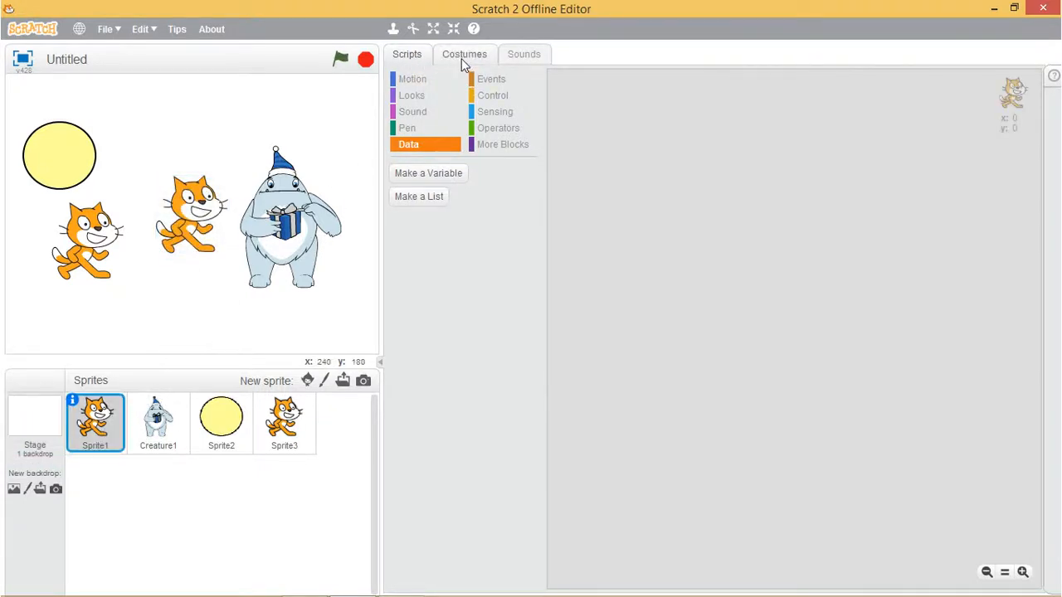
Step: Duplicate Sprite1's costume1 as costume3, then delete costume3
{"action": "left_click", "coordinate": [464, 54]}
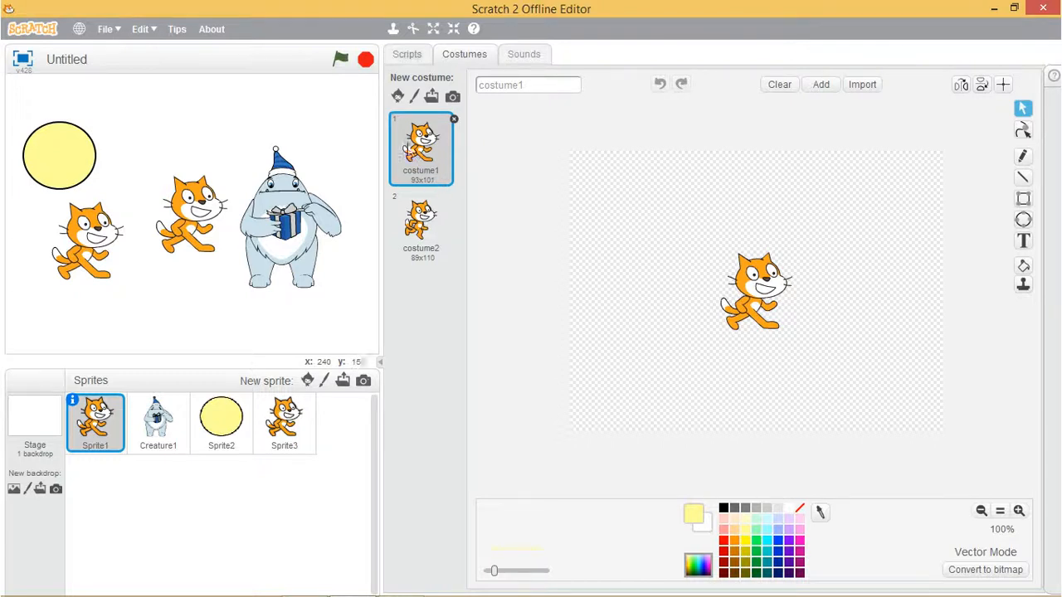
{"action": "right_click", "coordinate": [421, 148]}
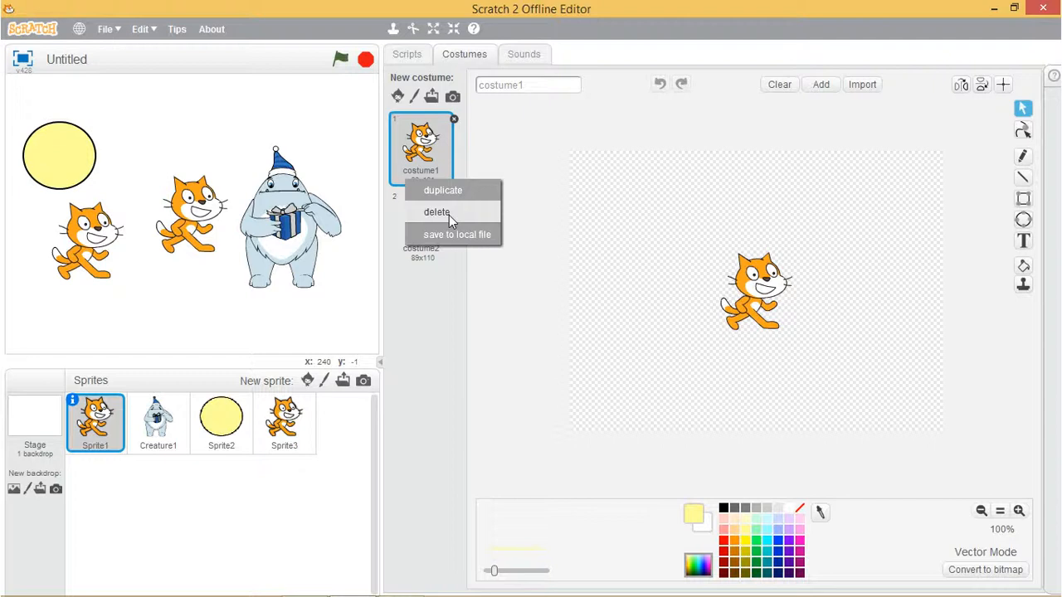
{"action": "mouse_move", "coordinate": [455, 208]}
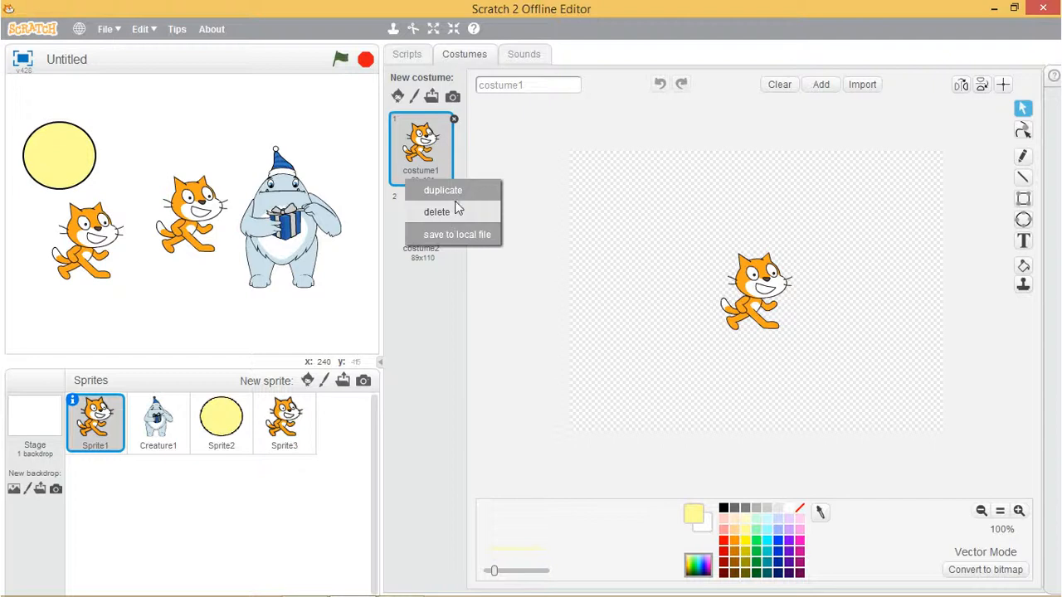
{"action": "left_click", "coordinate": [443, 190]}
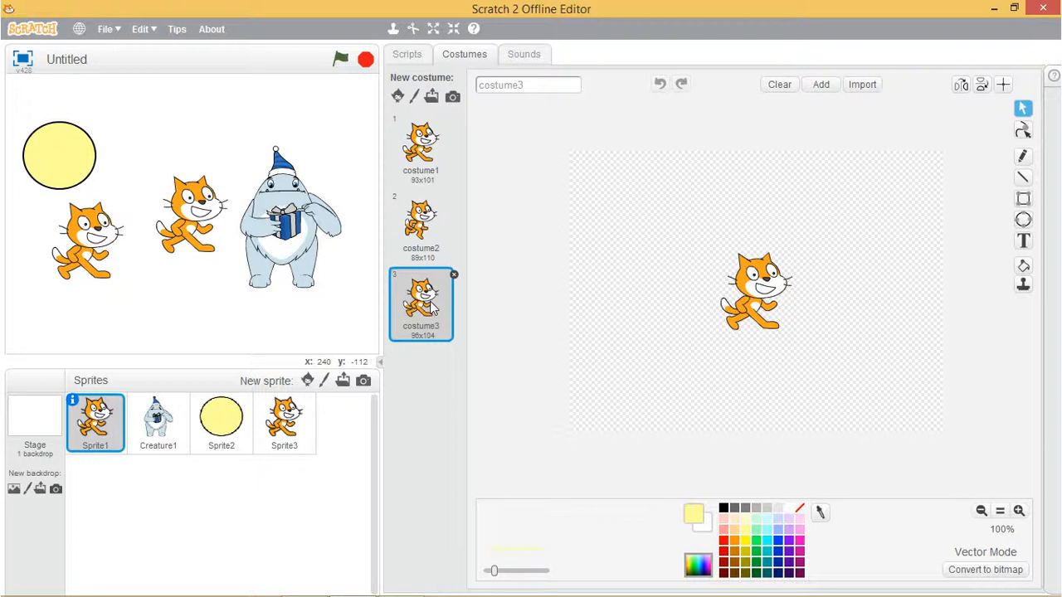
{"action": "right_click", "coordinate": [421, 304]}
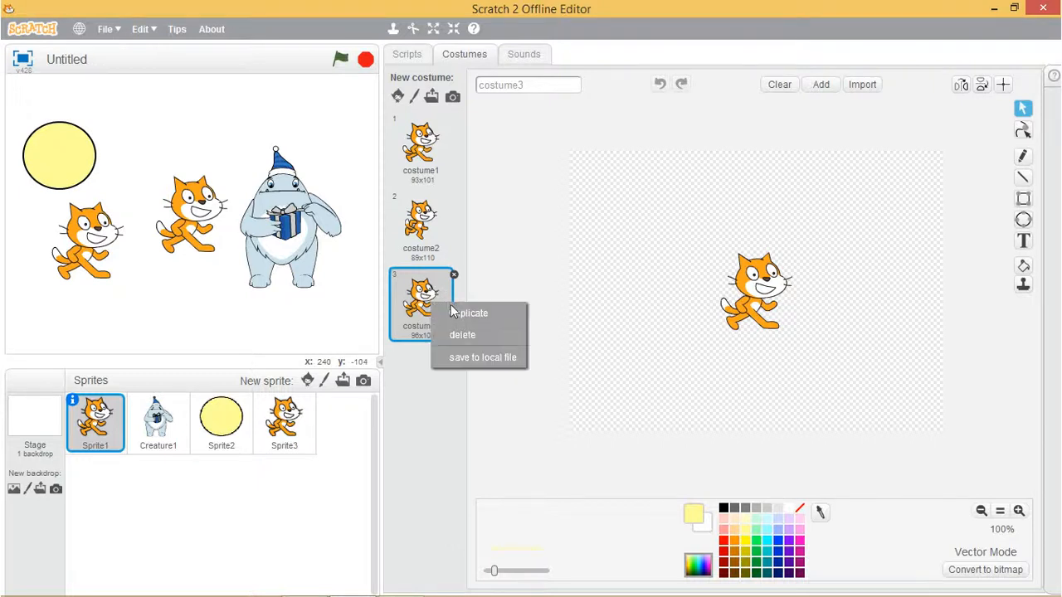
{"action": "left_click", "coordinate": [462, 334]}
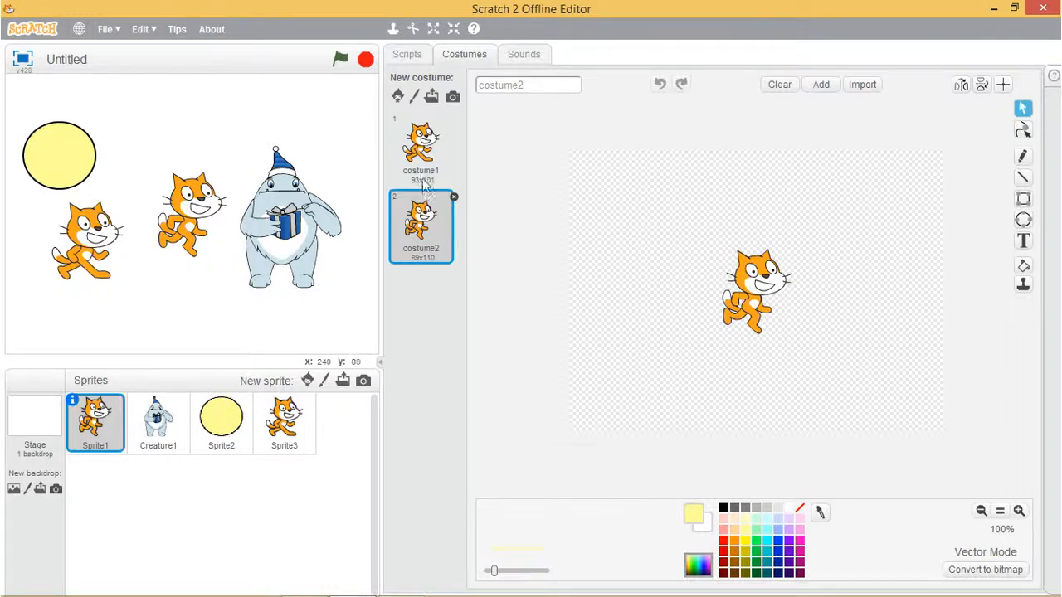
Step: Upload a costume file, adding costume3 to Sprite1
{"action": "left_click", "coordinate": [862, 84]}
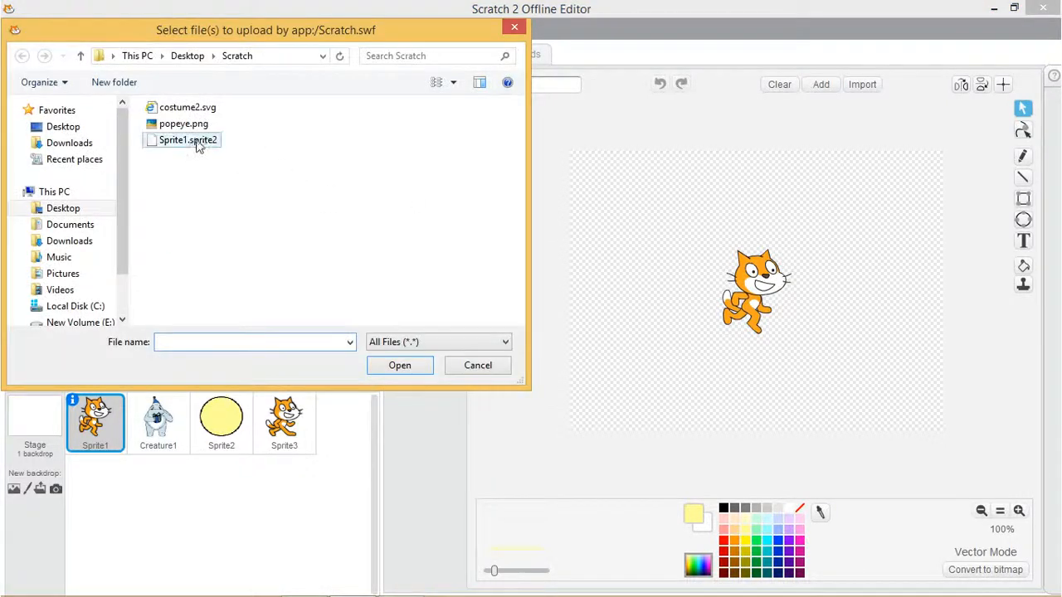
{"action": "left_click", "coordinate": [399, 365]}
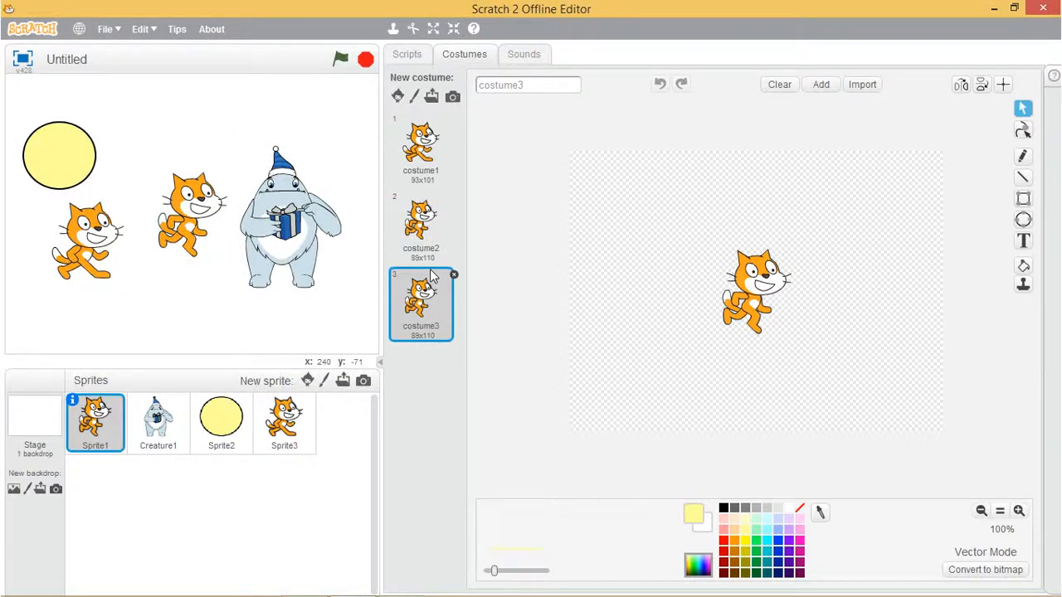
{"action": "mouse_move", "coordinate": [476, 134]}
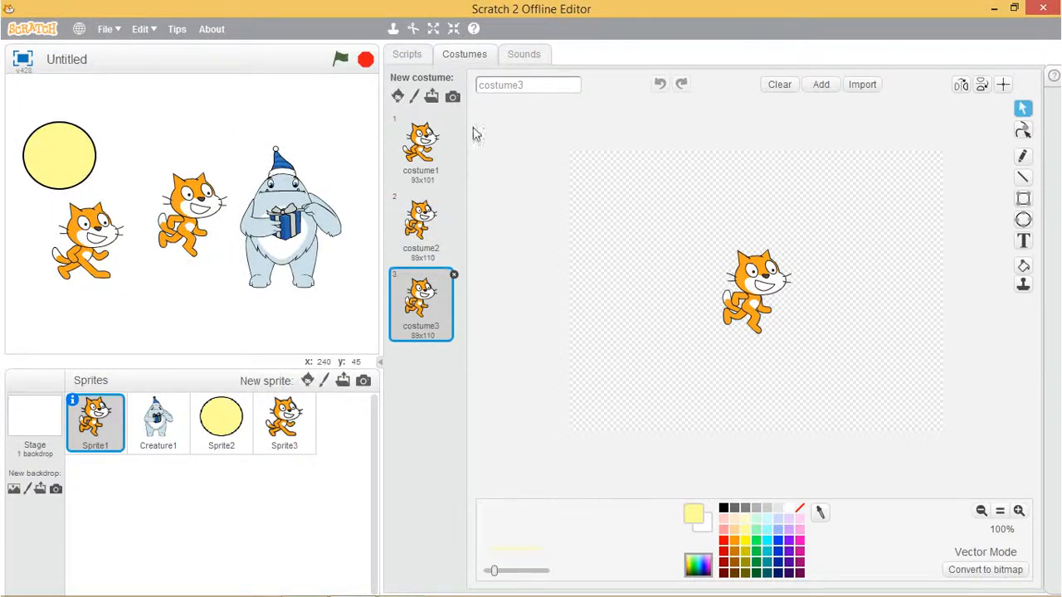
Step: Show Sprite1's Sounds tab, listing the meow sound with its waveform
{"action": "left_click", "coordinate": [524, 54]}
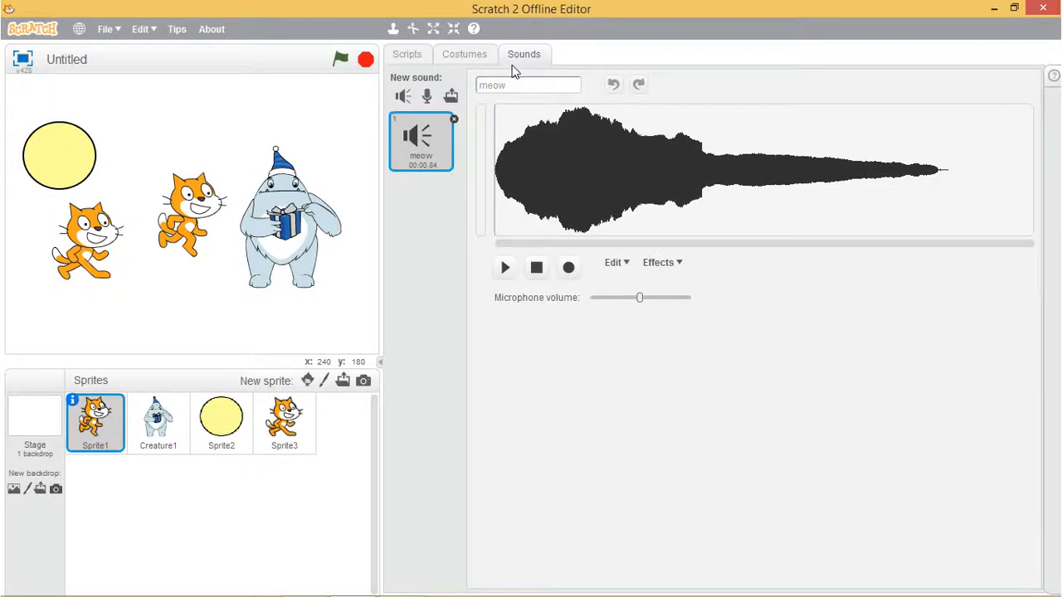
{"action": "mouse_move", "coordinate": [509, 76]}
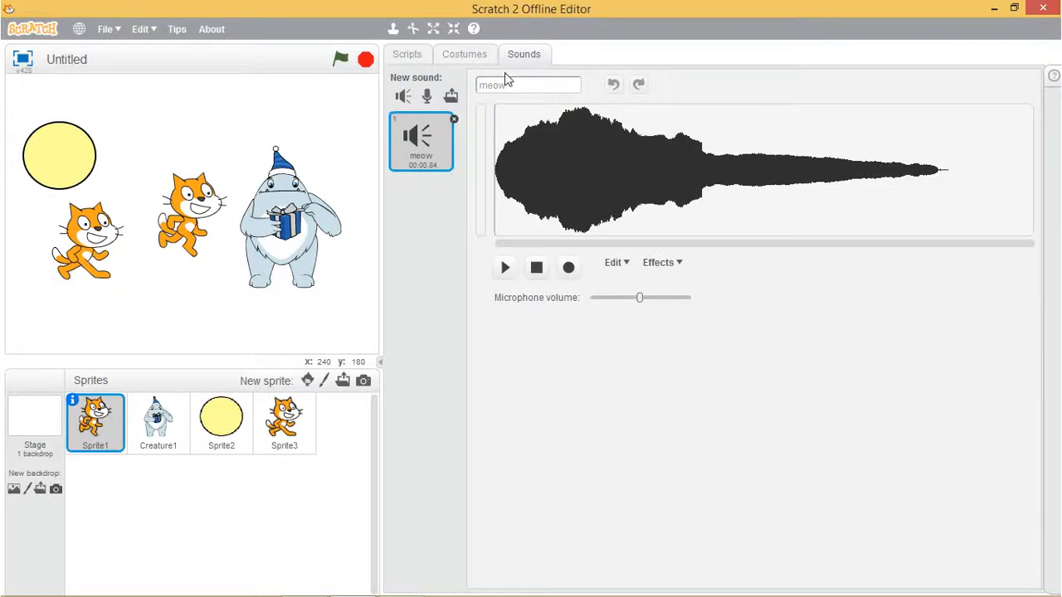
{"action": "mouse_move", "coordinate": [451, 97]}
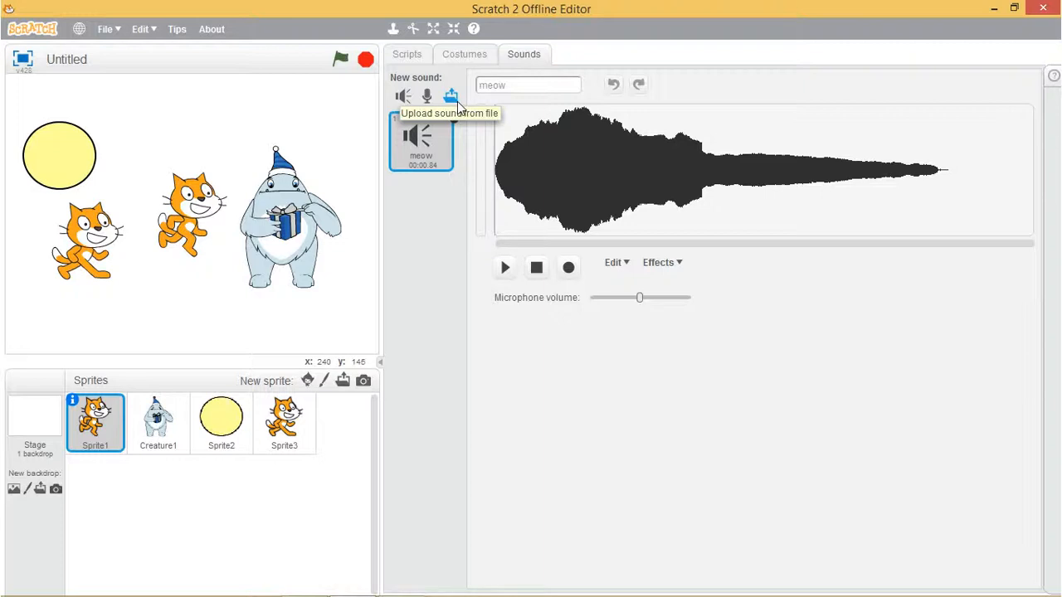
{"action": "mouse_move", "coordinate": [463, 108]}
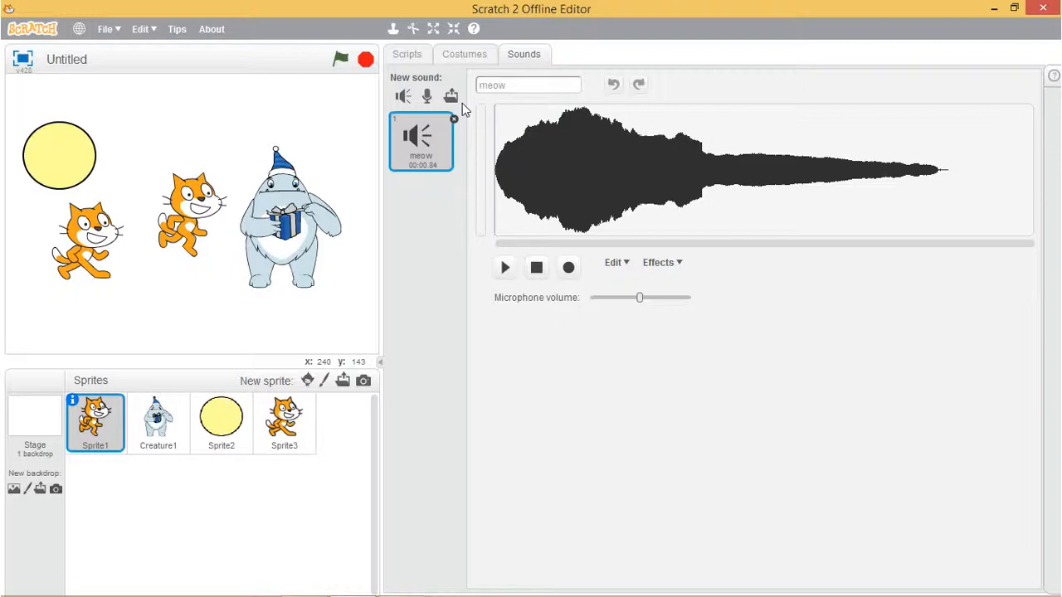
{"action": "mouse_move", "coordinate": [440, 137]}
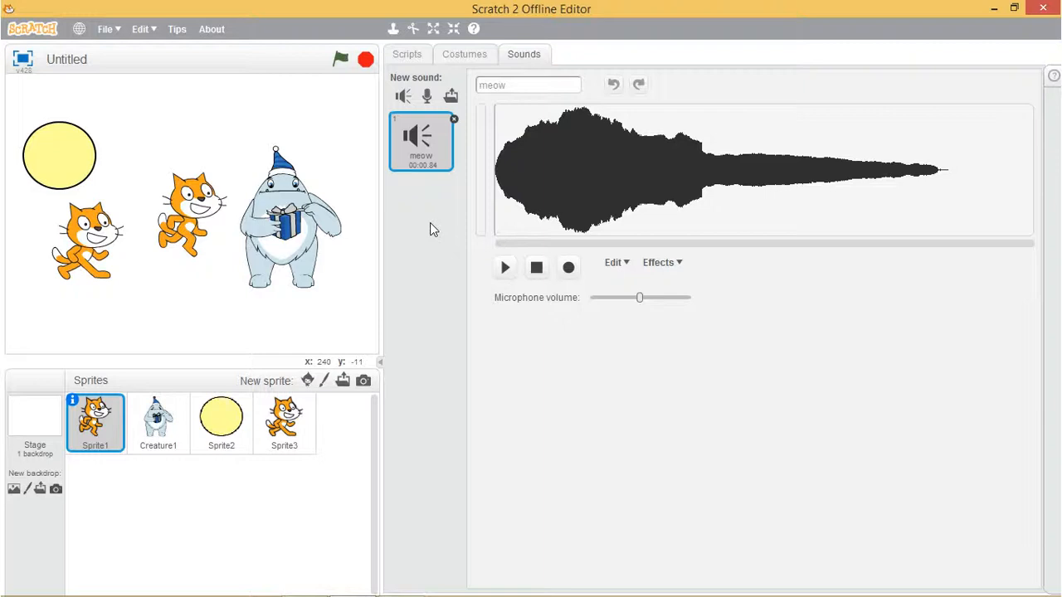
{"action": "mouse_move", "coordinate": [440, 234]}
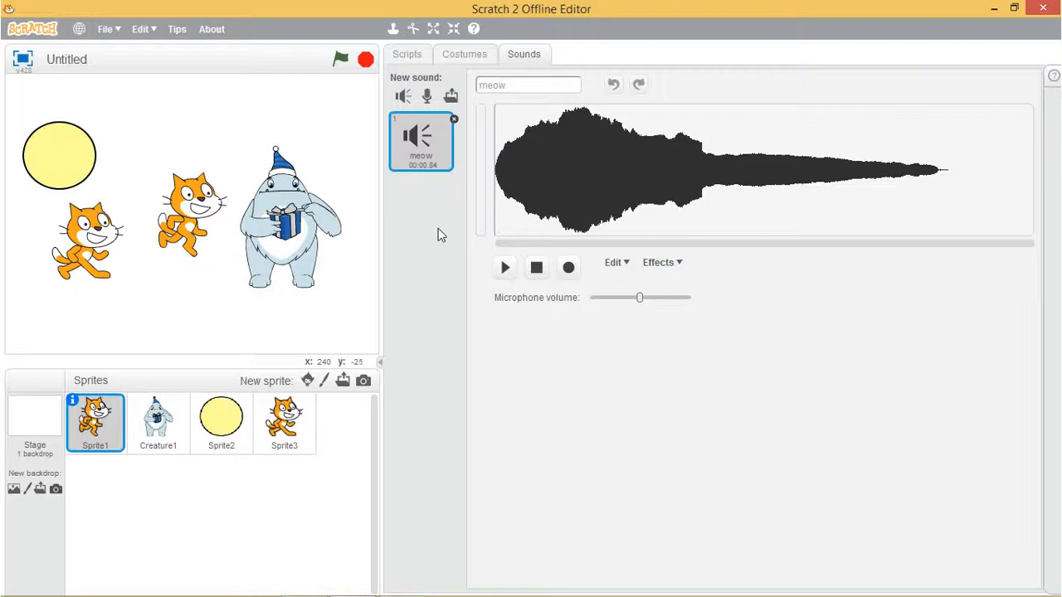
{"action": "mouse_move", "coordinate": [452, 240]}
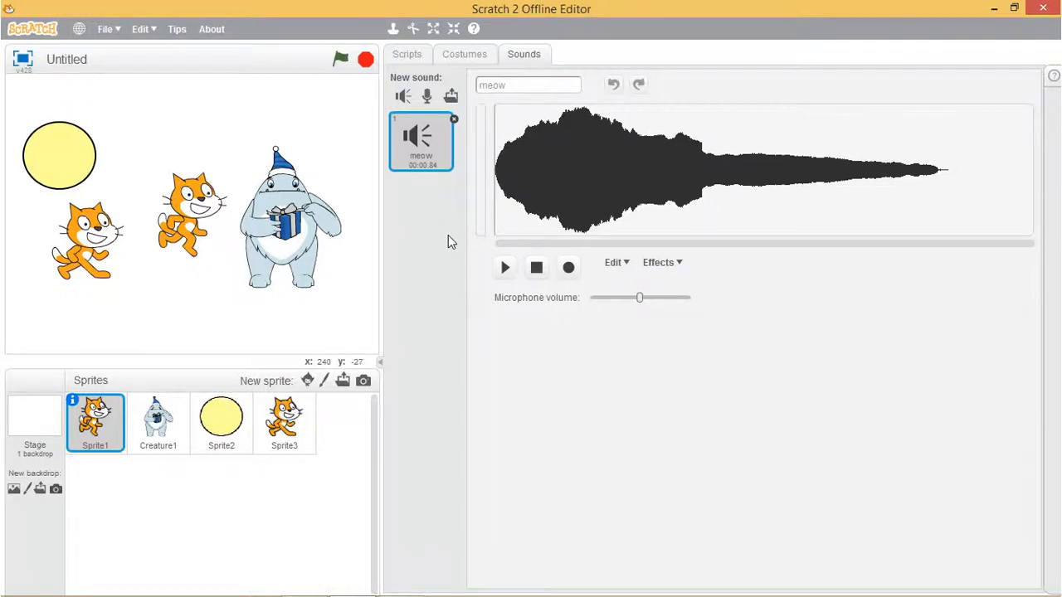